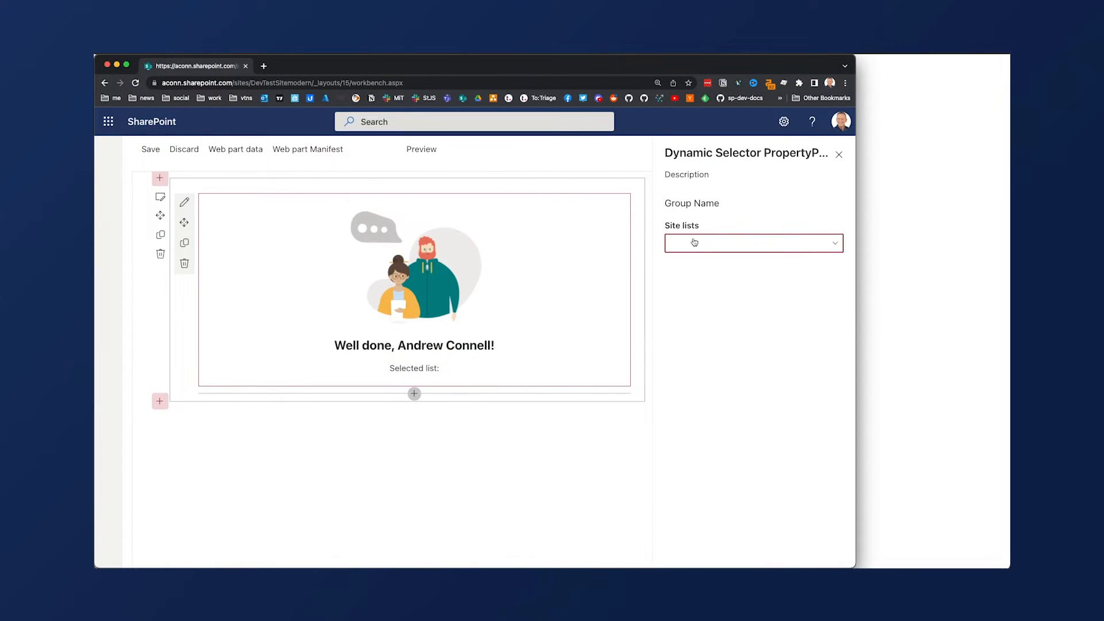
- Inspect the web part's property pane showing an empty Site lists dropdown in the workbench
{"action": "left_click", "coordinate": [754, 243]}
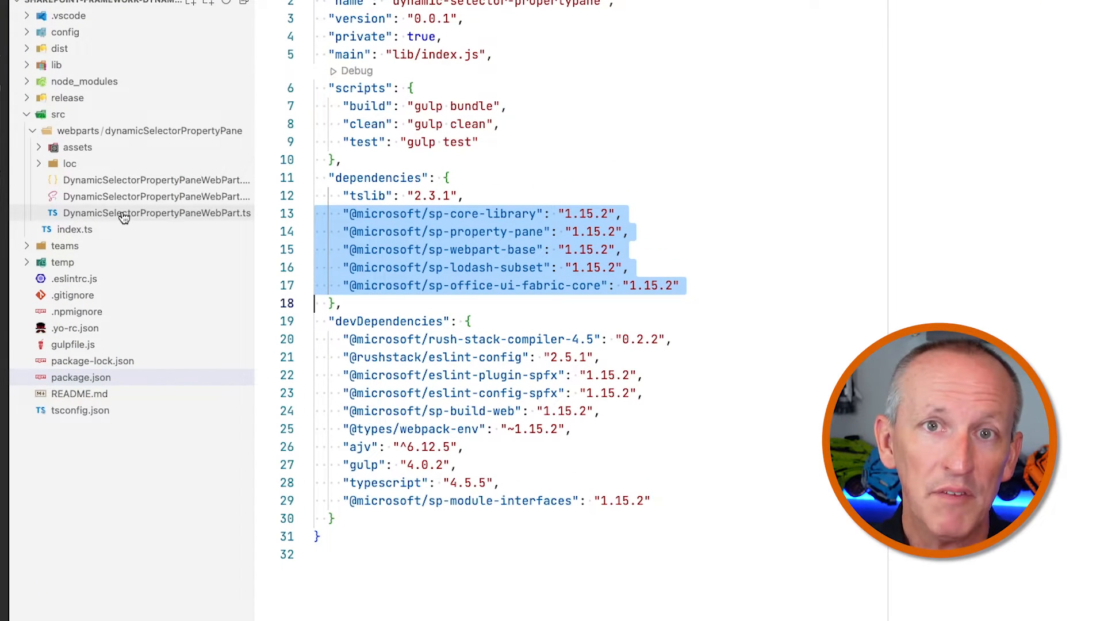
- Show getPropertyPaneConfiguration in DynamicSelectorPropertyPaneWebPart.ts with hard-coded list1, list2, list3 options
{"action": "left_click", "coordinate": [124, 213]}
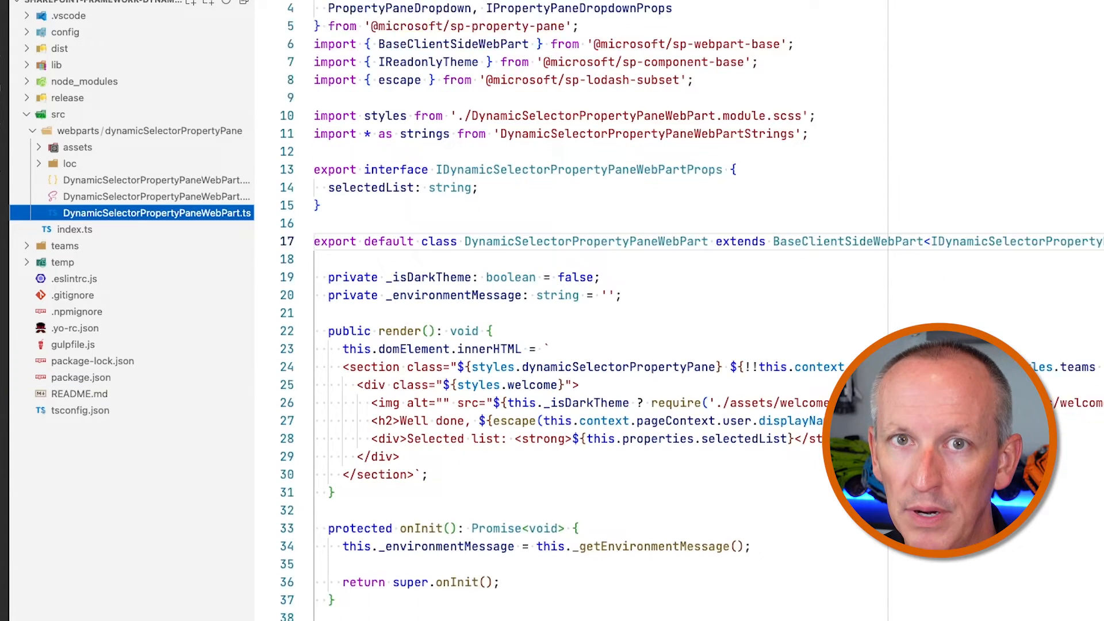
{"action": "scroll", "scroll_direction": "down", "scroll_amount": 3}
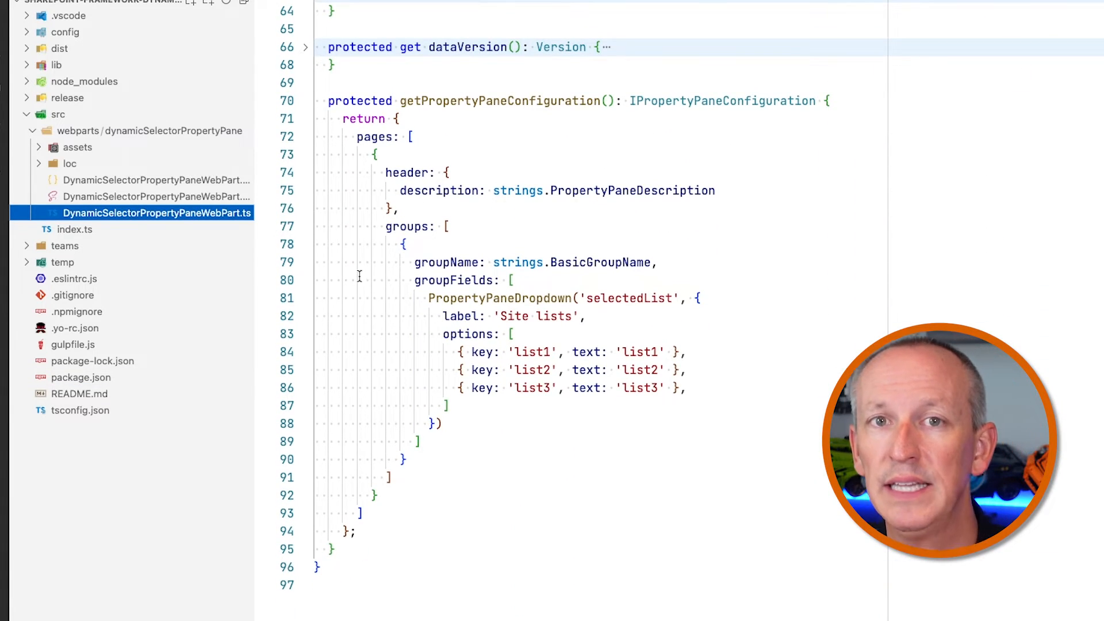
{"action": "left_click_drag", "start_coordinate": [428, 298], "coordinate": [442, 423]}
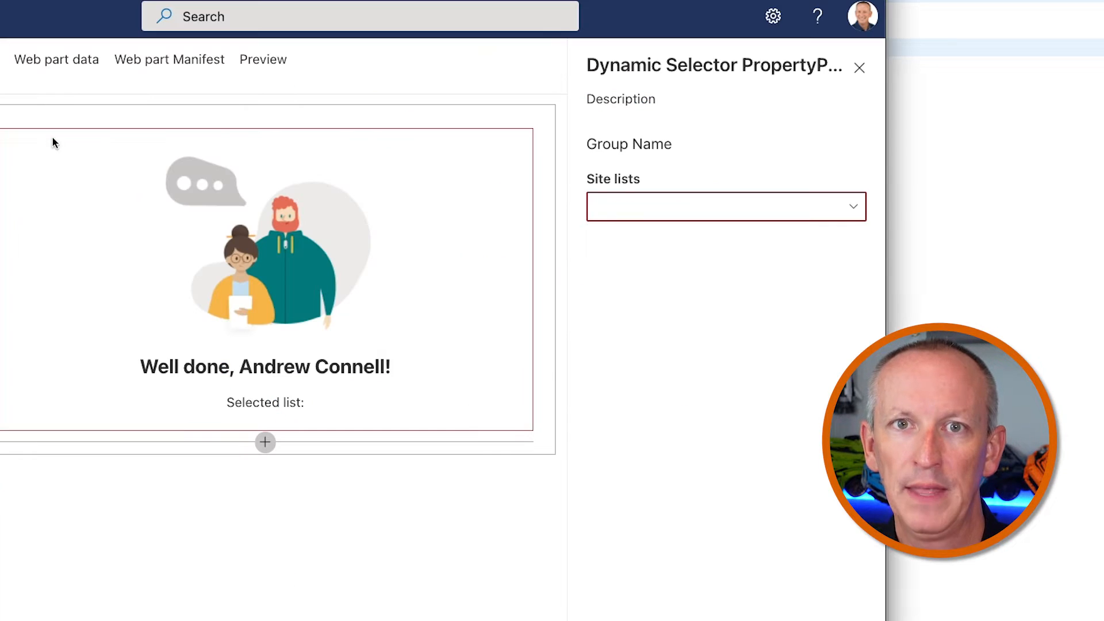
- Expand the Site lists dropdown to reveal only list1, list2 and list3, then dismiss it
{"action": "left_click", "coordinate": [727, 206]}
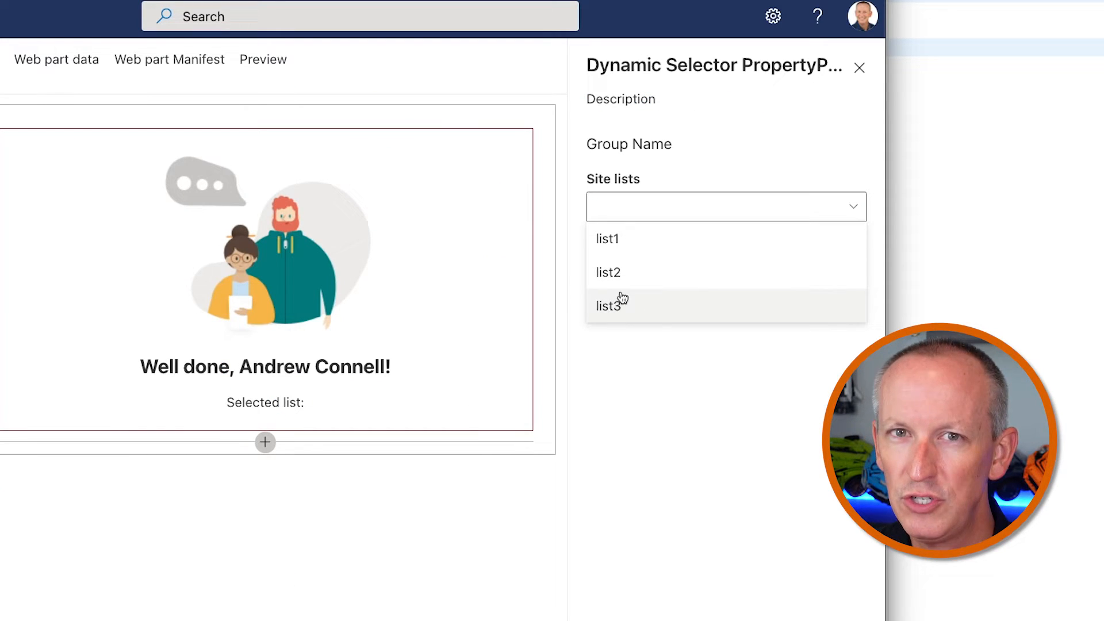
{"action": "left_click", "coordinate": [607, 272]}
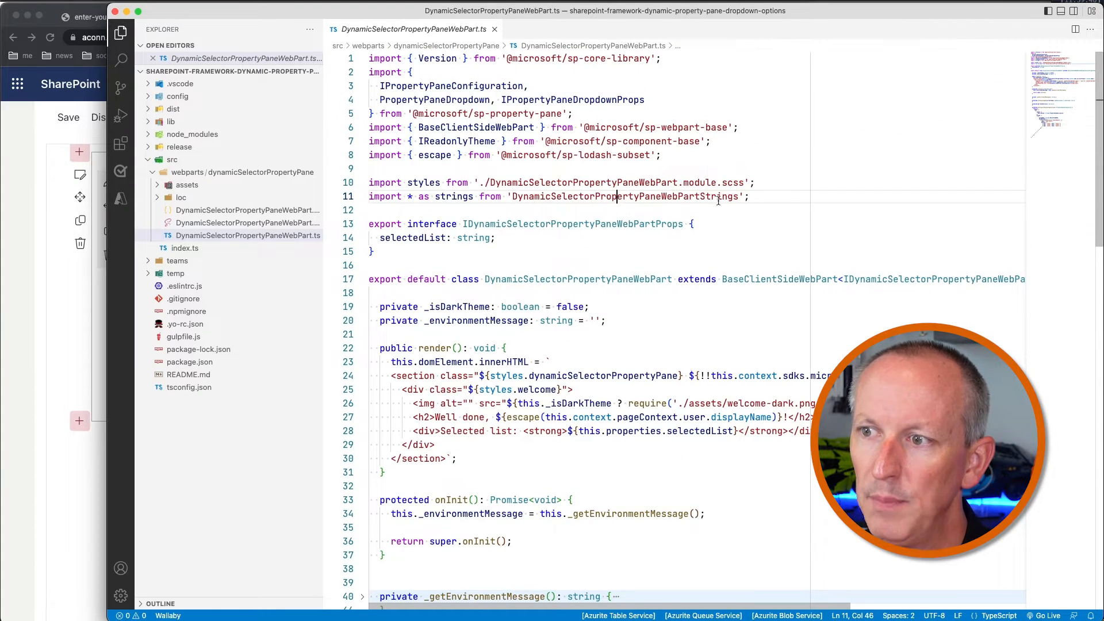
{"action": "key", "text": "Enter"}
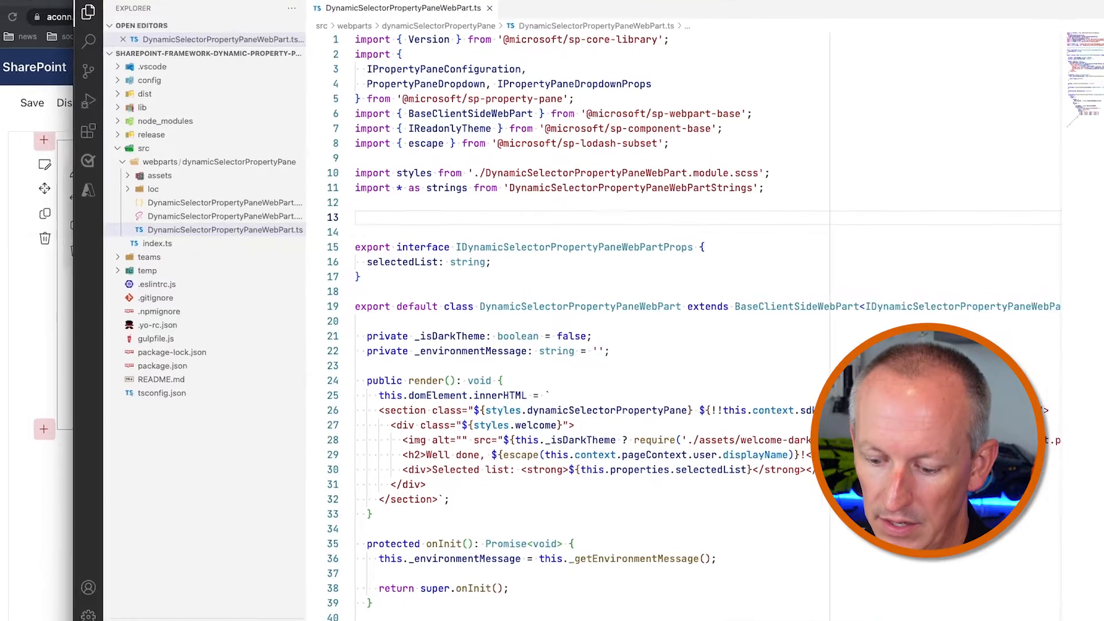
{"action": "type", "text": "import {  } from \"\";"}
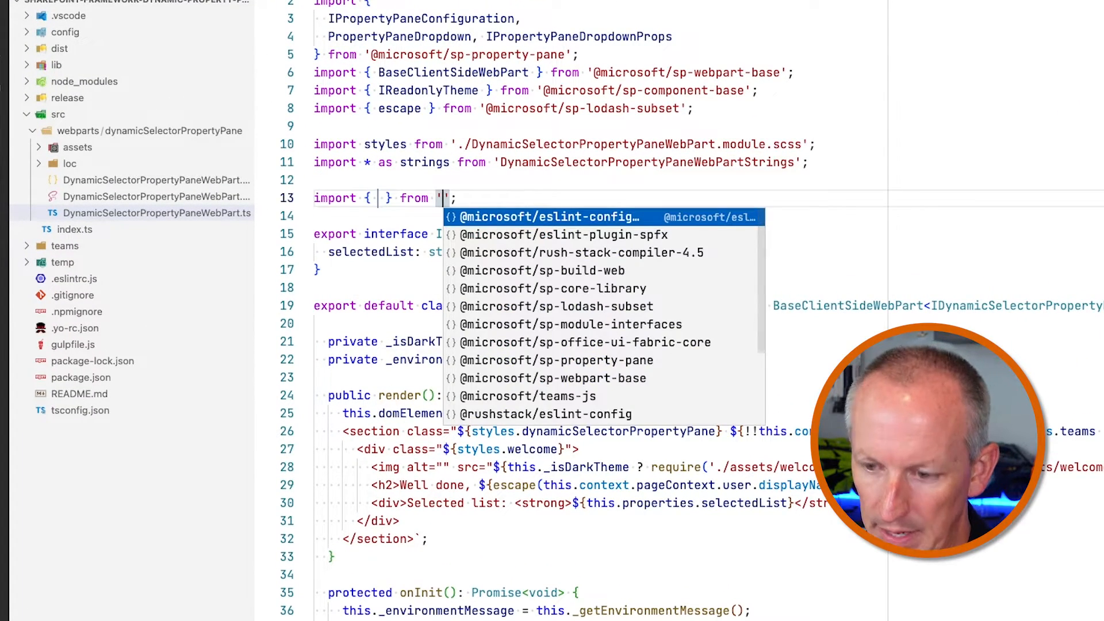
{"action": "type", "text": "@mciro"}
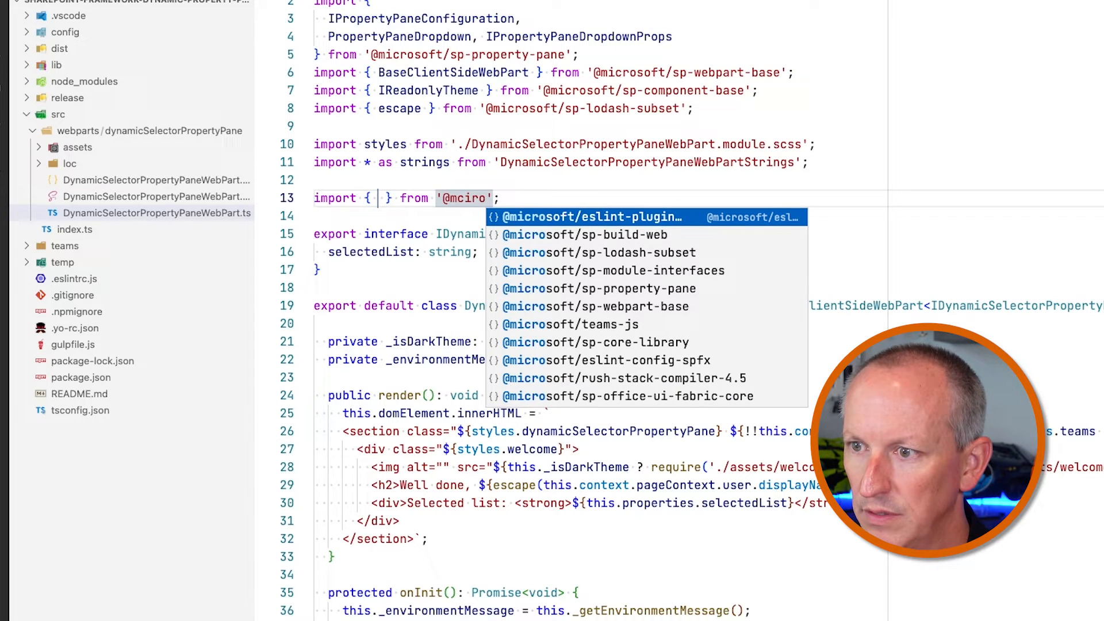
{"action": "type", "text": "microsoft/"}
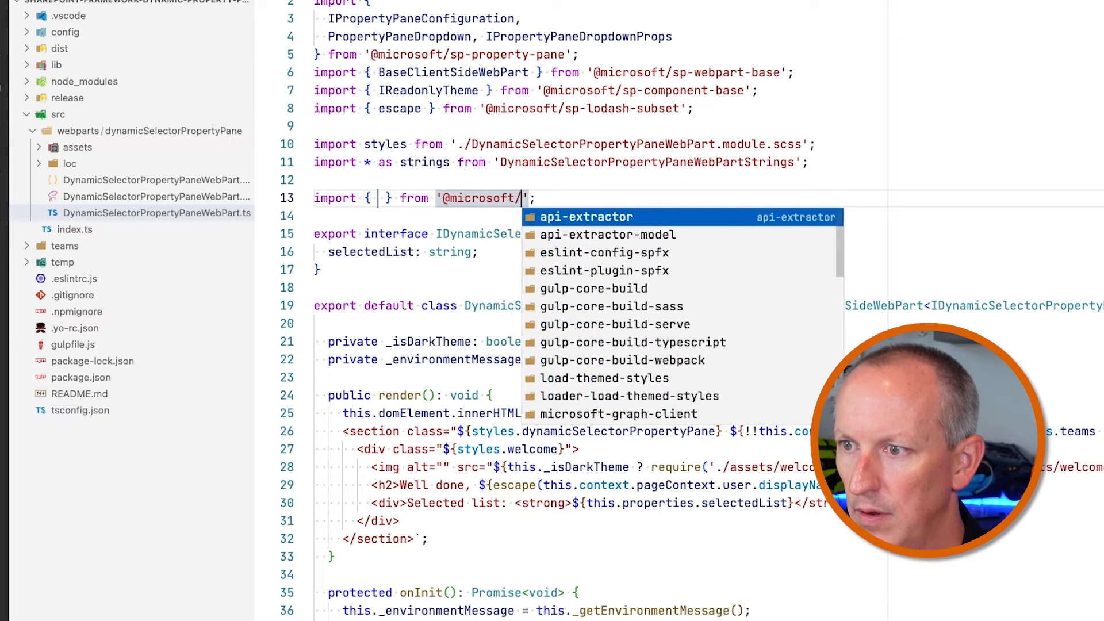
{"action": "type", "text": "sp-http"}
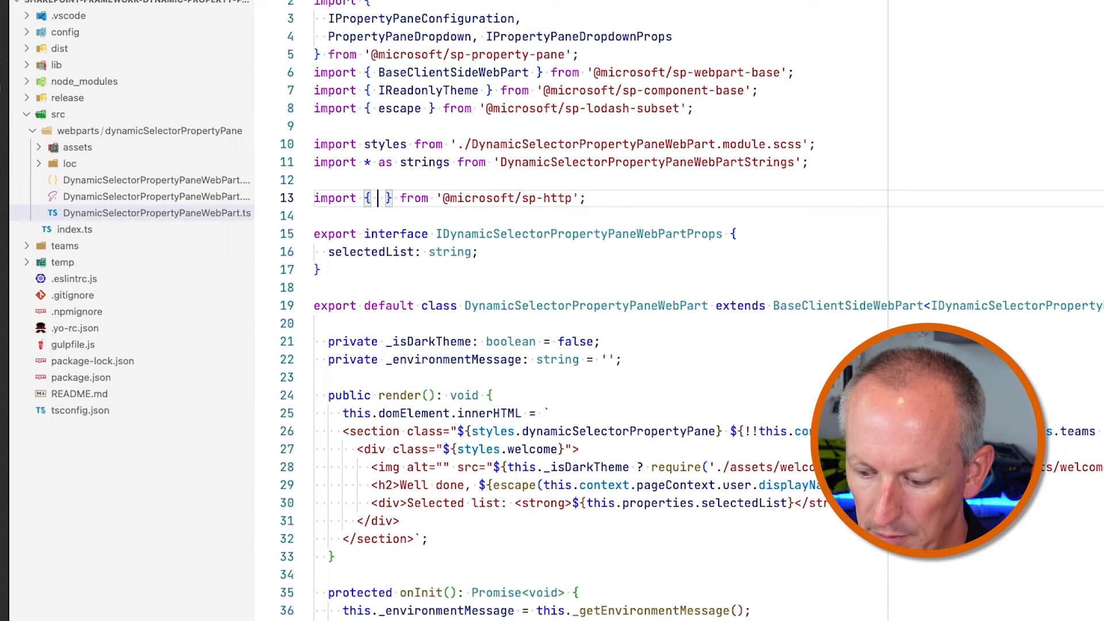
{"action": "type", "text": "SPHttpClient, SP"}
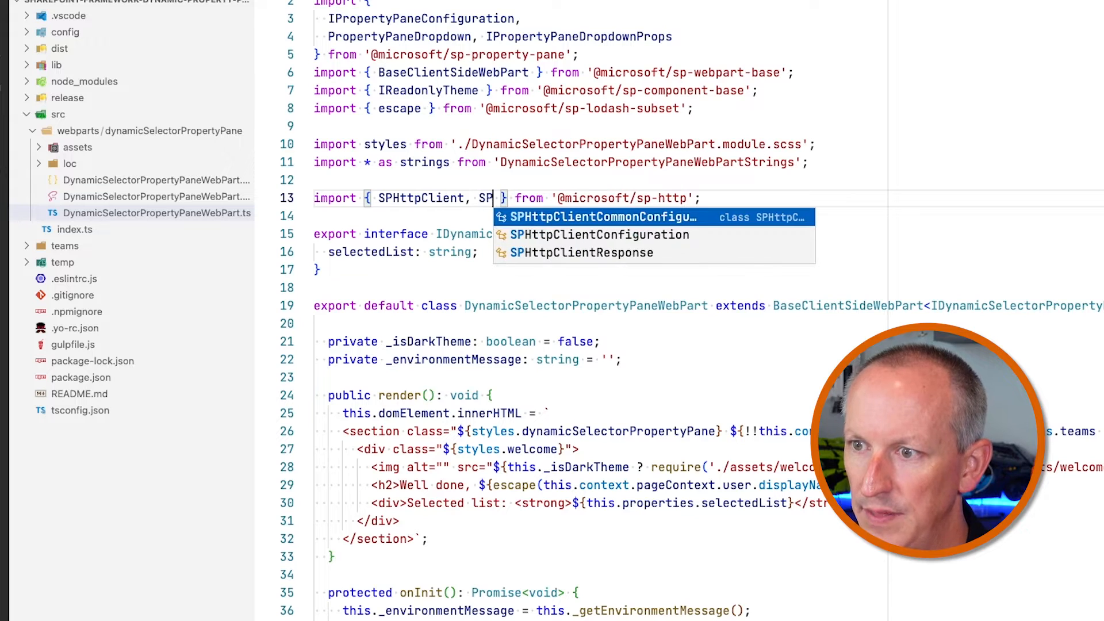
{"action": "left_click", "coordinate": [579, 252]}
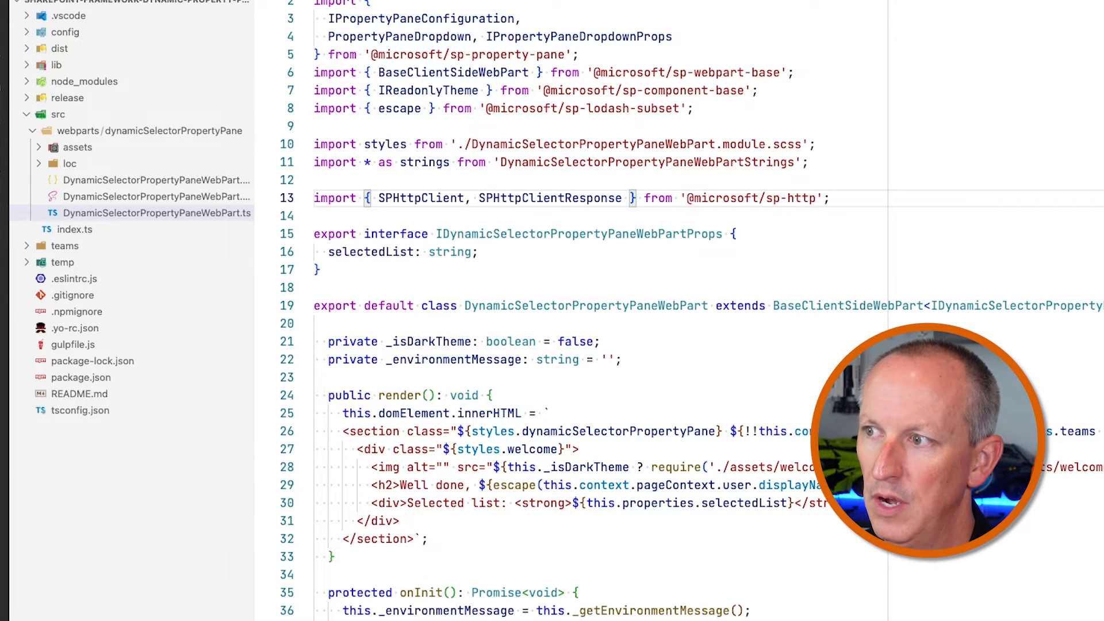
- Declare private async _getSiteLists(): Promise<string[]> in the web part class
{"action": "scroll", "scroll_direction": "down", "scroll_amount": 3}
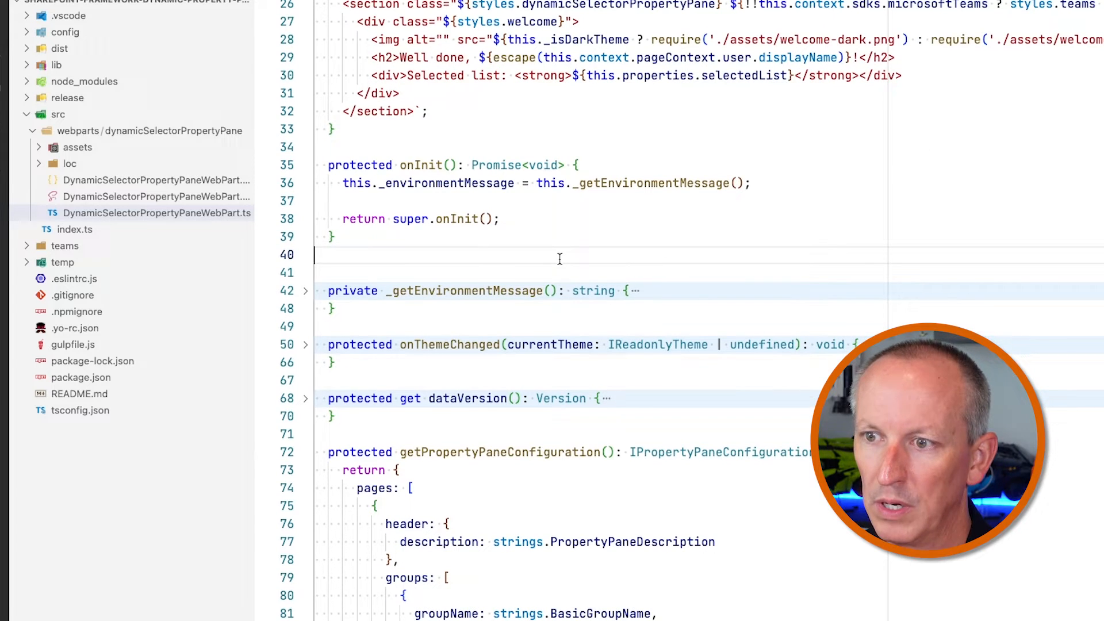
{"action": "type", "text": "private a"}
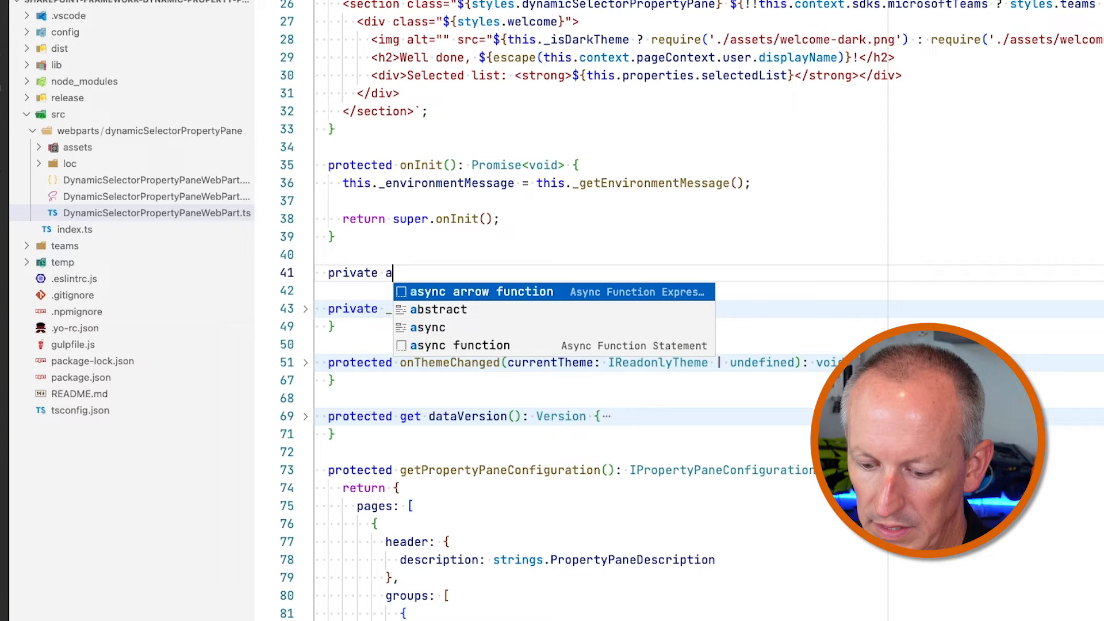
{"action": "type", "text": "sync _get"}
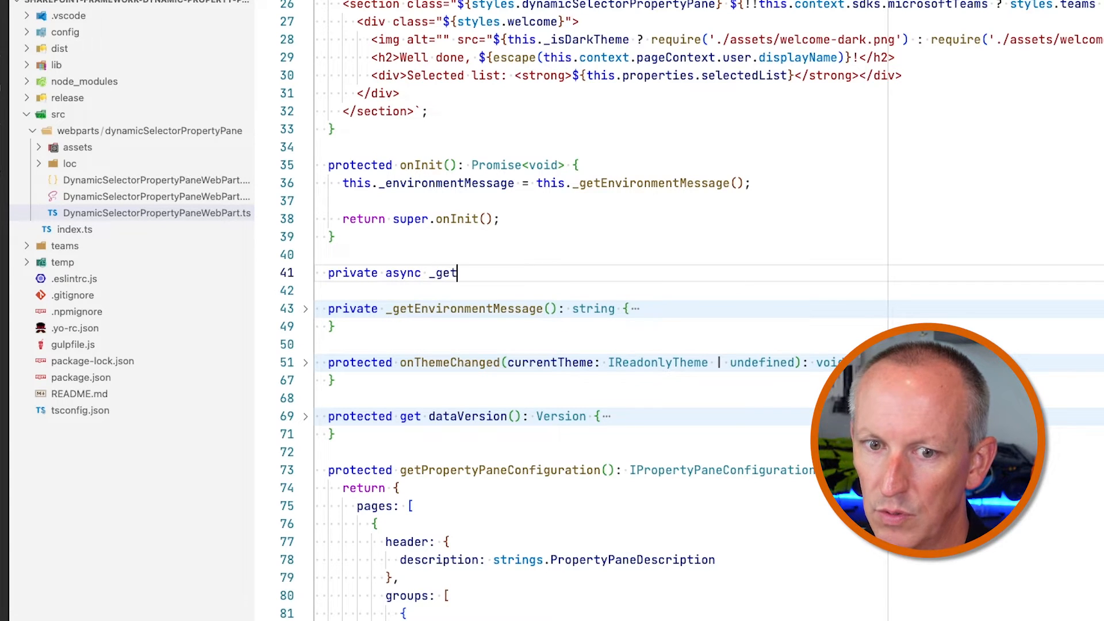
{"action": "type", "text": "SiteLists"}
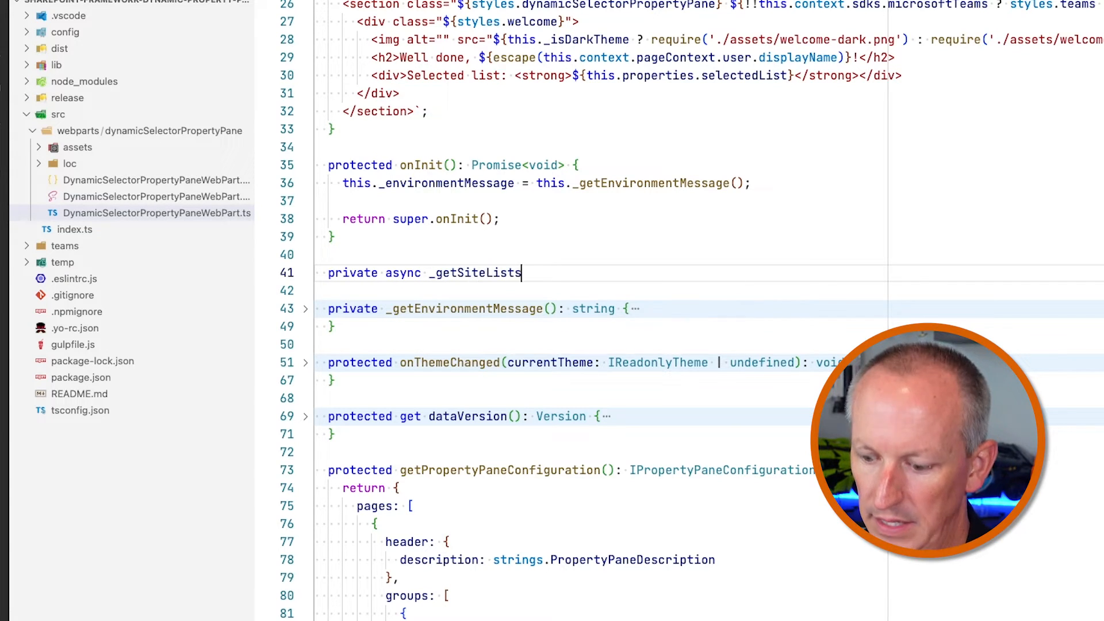
{"action": "type", "text": "()"}
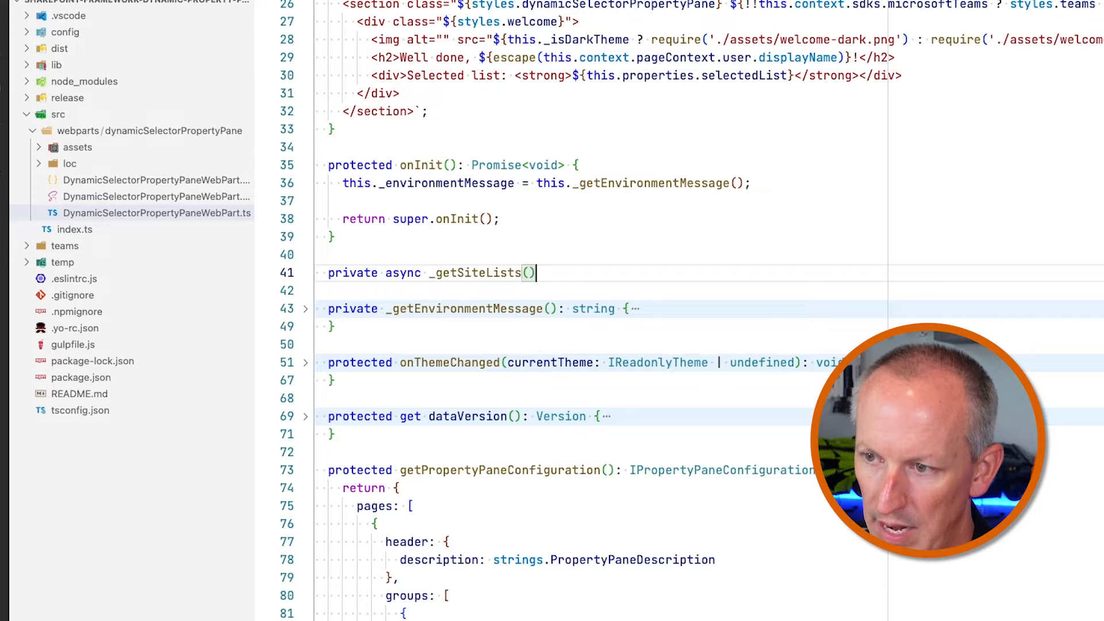
{"action": "type", "text": ": Promise<stron"}
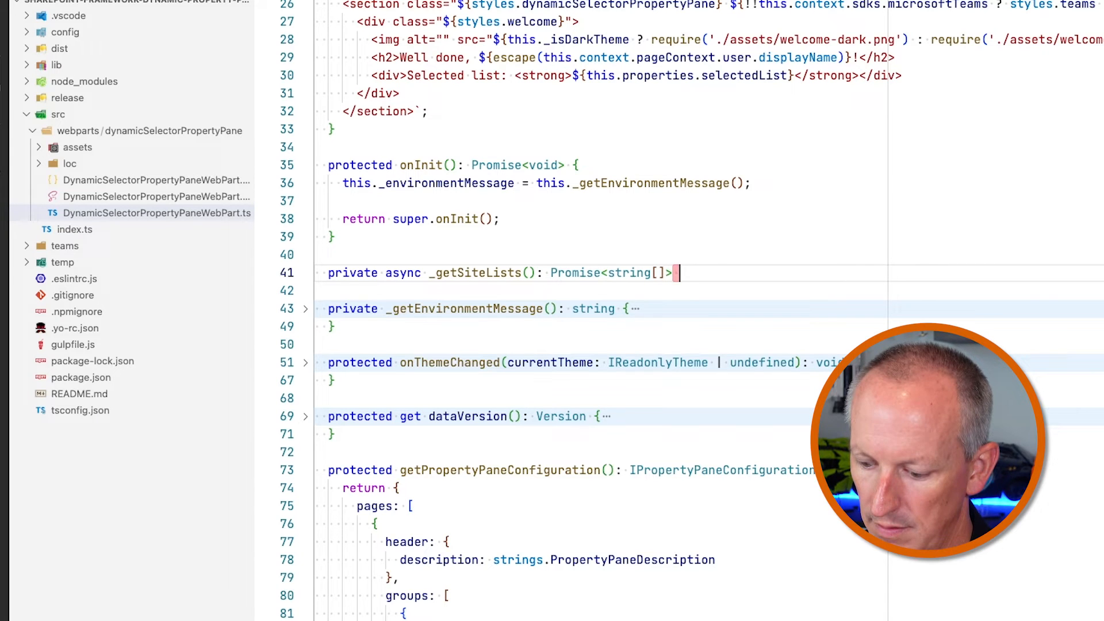
{"action": "type", "text": "{"}
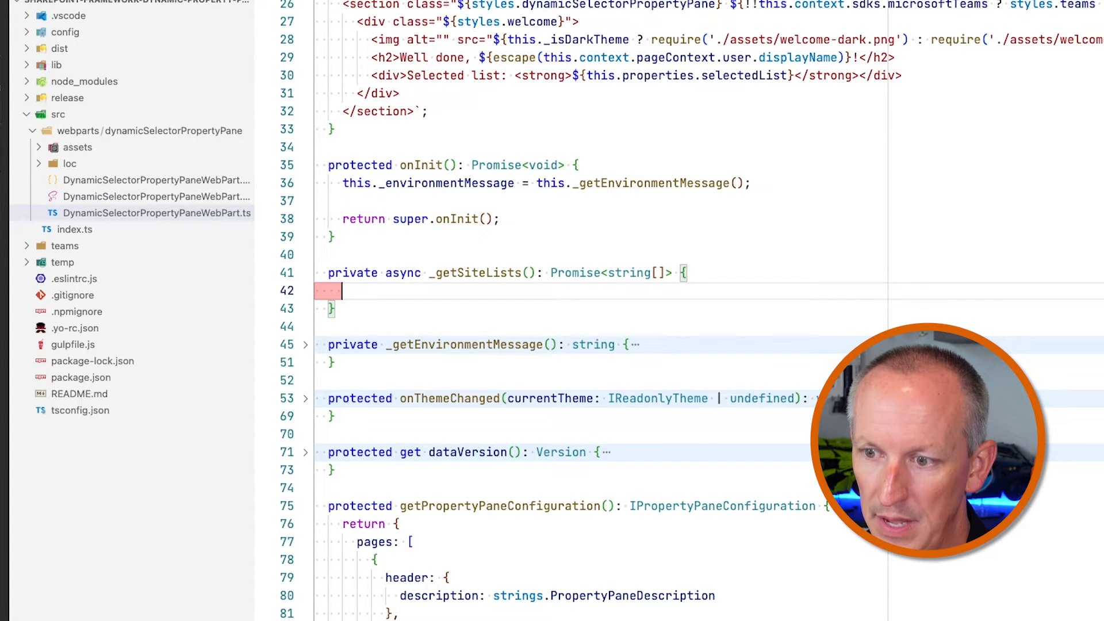
- Define const endpoint as a template string of the web's absoluteUrl plus _api/web/lists query
{"action": "type", "text": "const end"}
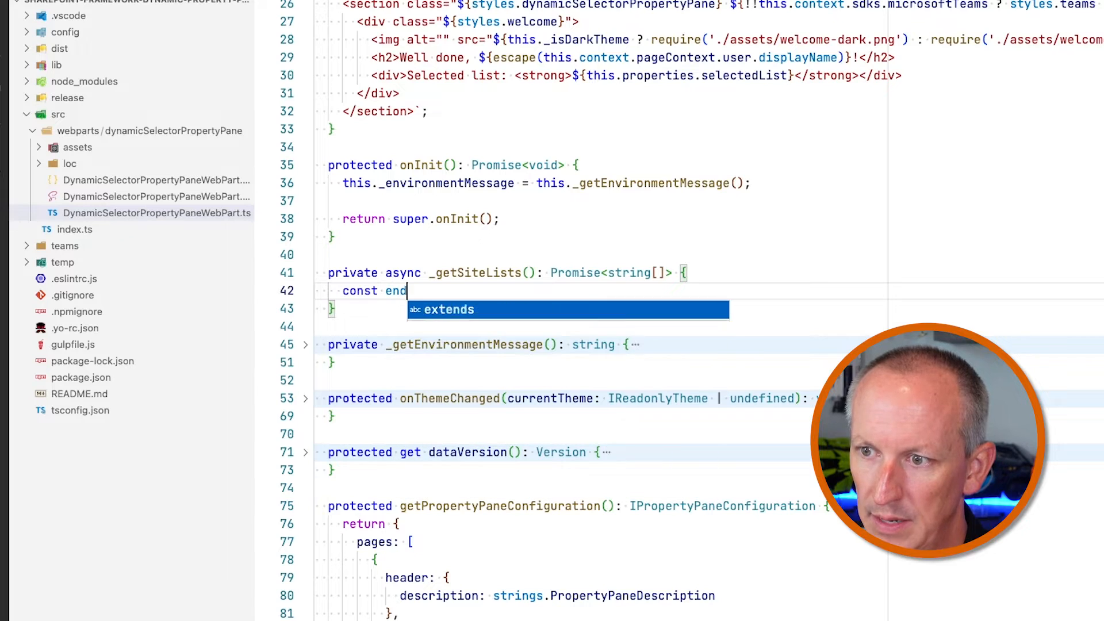
{"action": "type", "text": "point: string="}
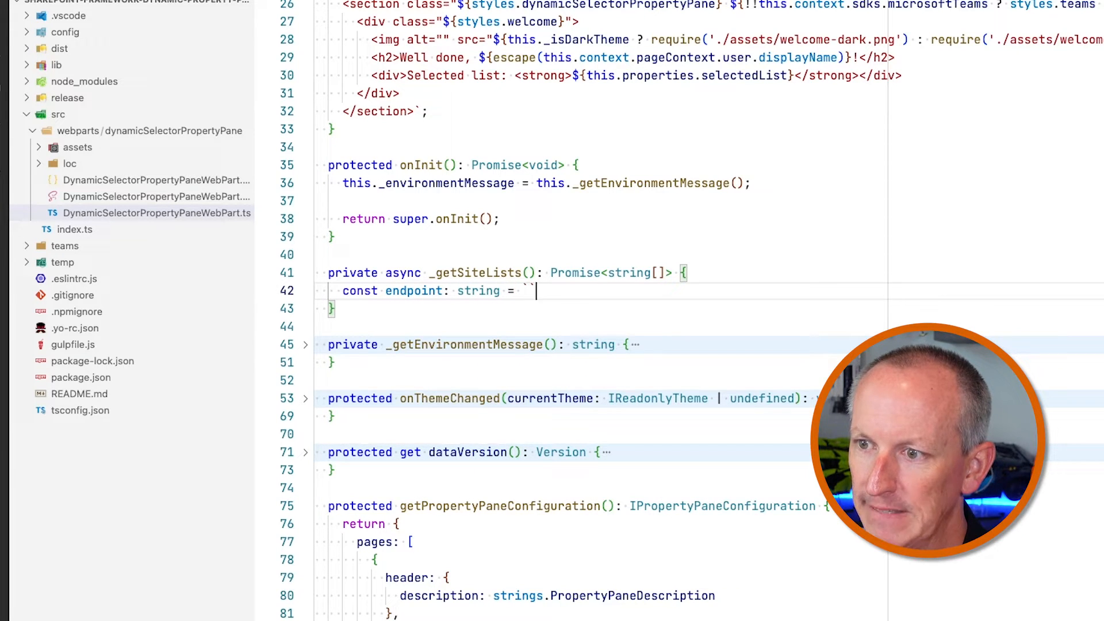
{"action": "type", "text": ";"}
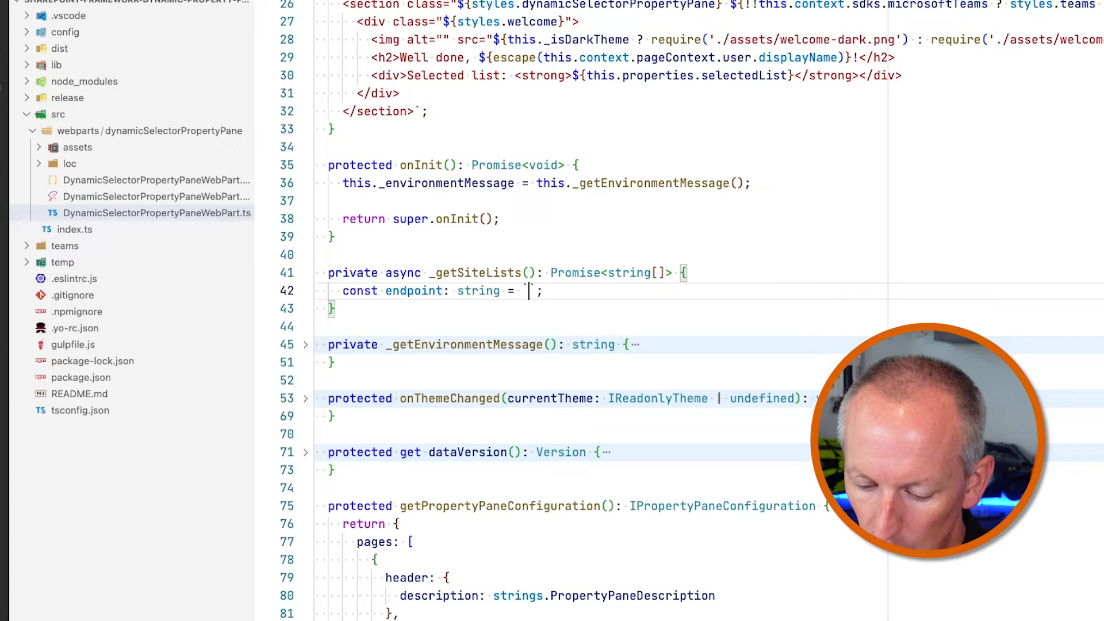
{"action": "type", "text": "${}"}
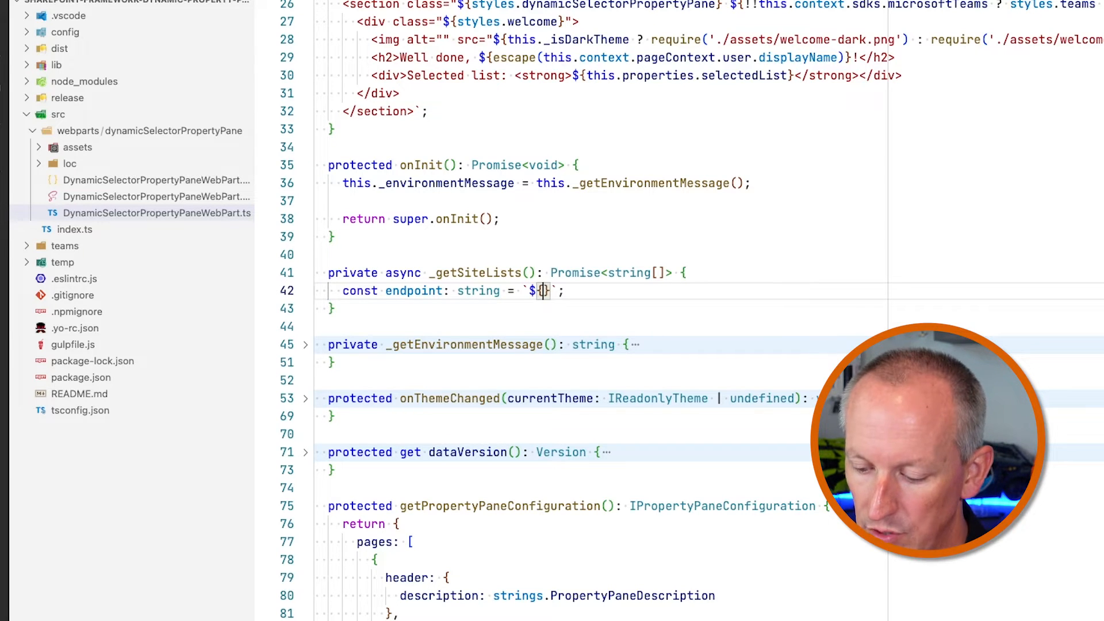
{"action": "type", "text": "this.context.pageContext."}
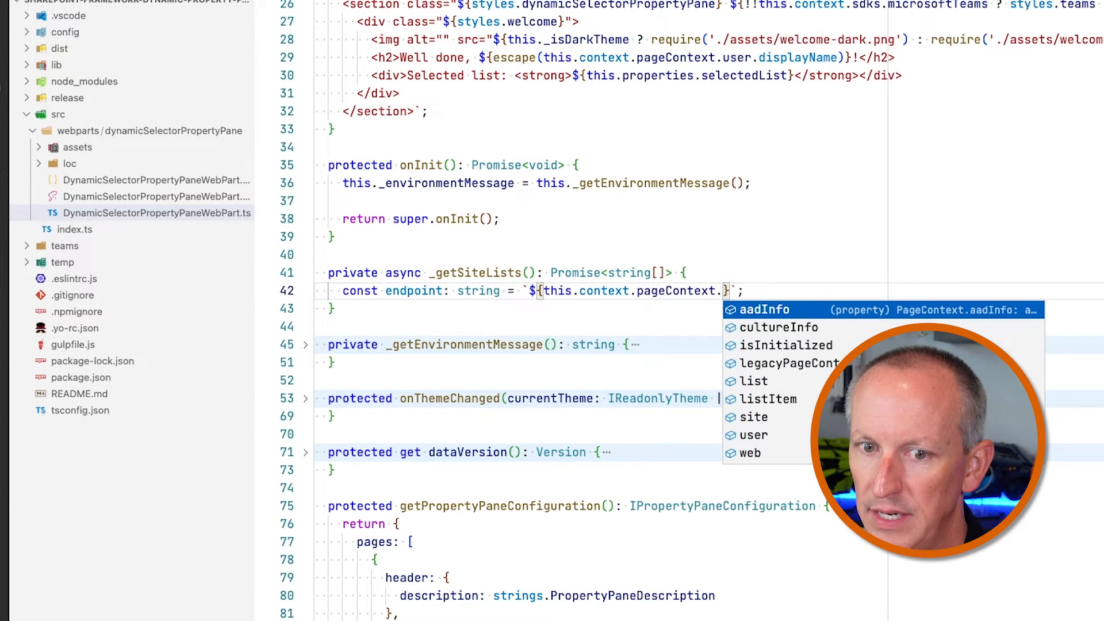
{"action": "type", "text": "web.ab"}
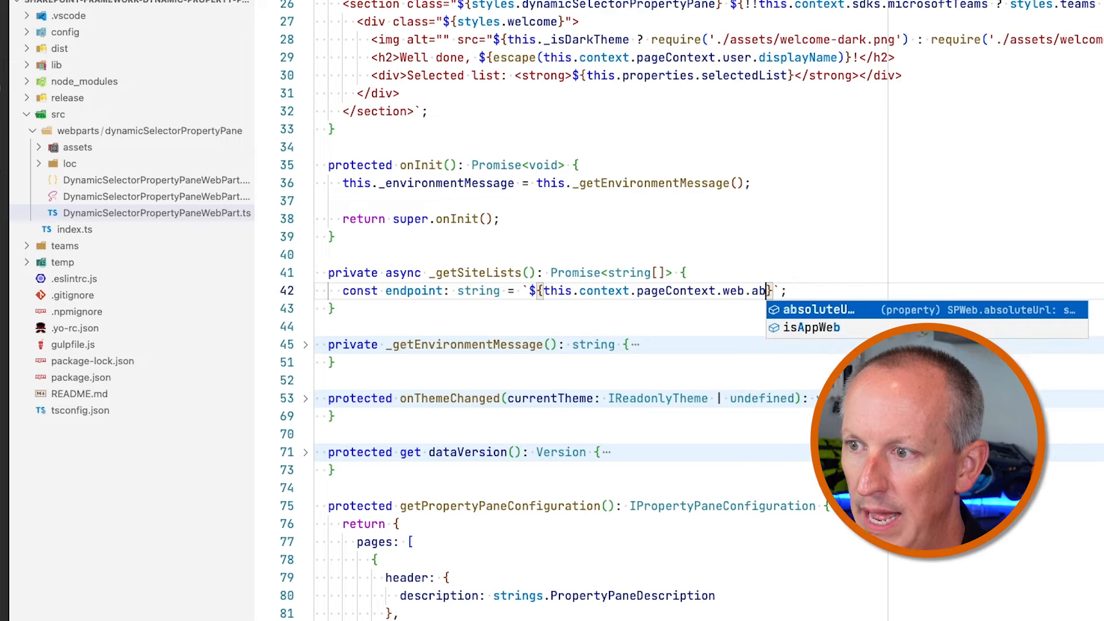
{"action": "key", "text": "Tab"}
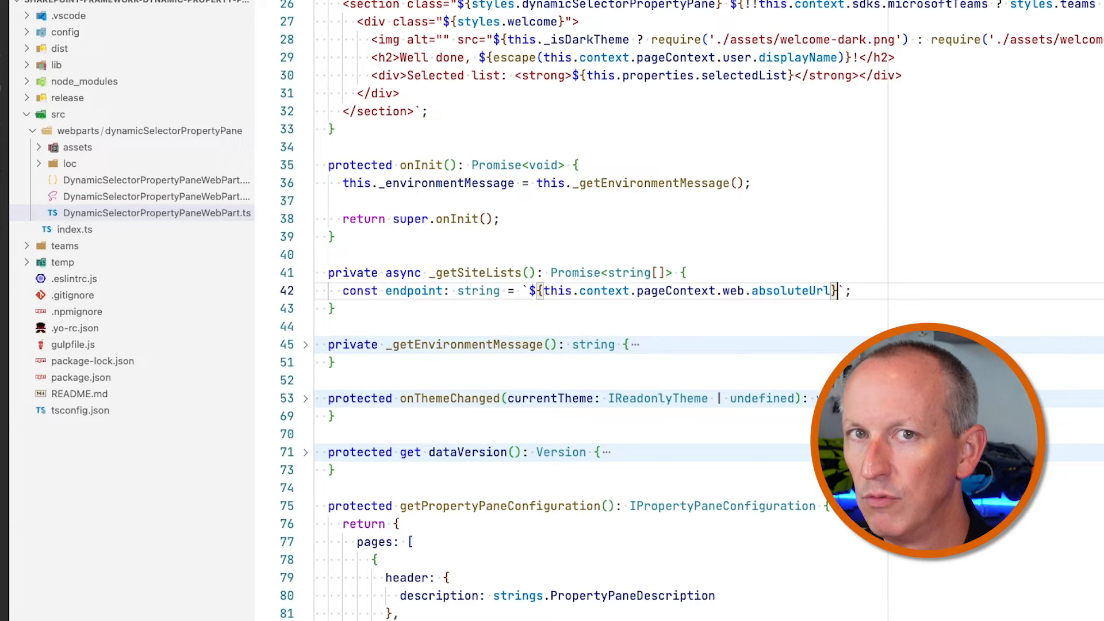
{"action": "type", "text": "/"}
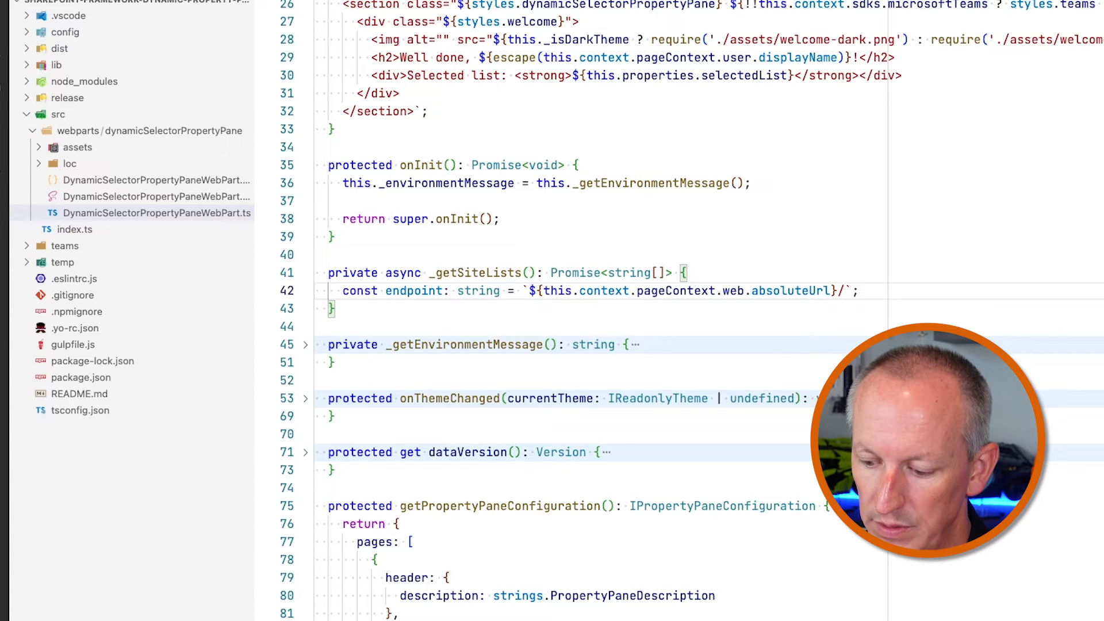
{"action": "type", "text": "_api/"}
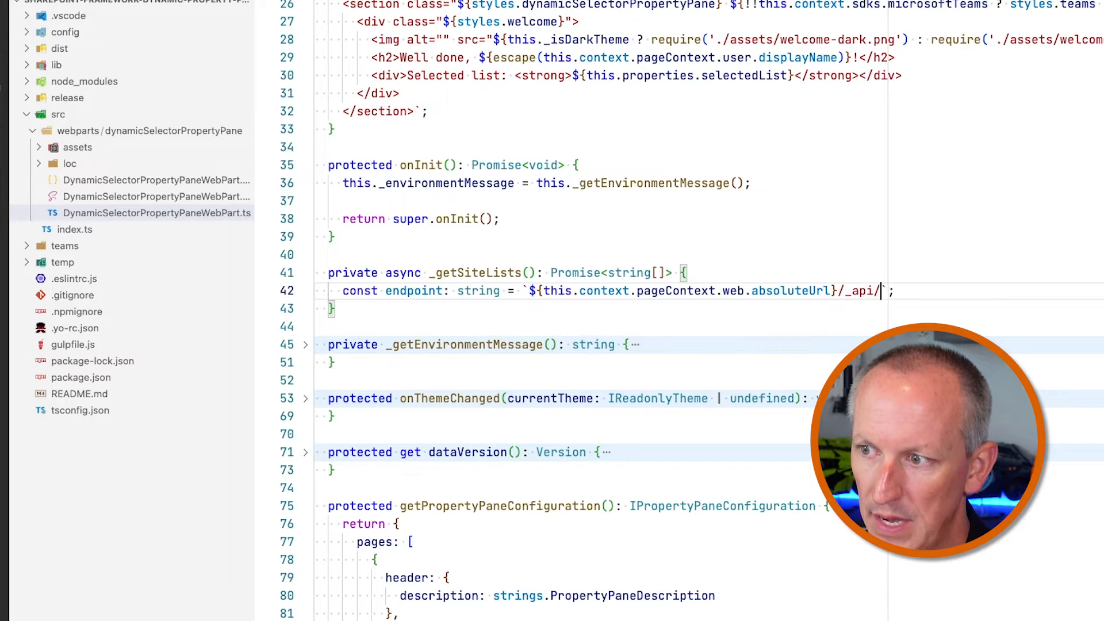
{"action": "type", "text": "web/lists?$select=Title&$filter"}
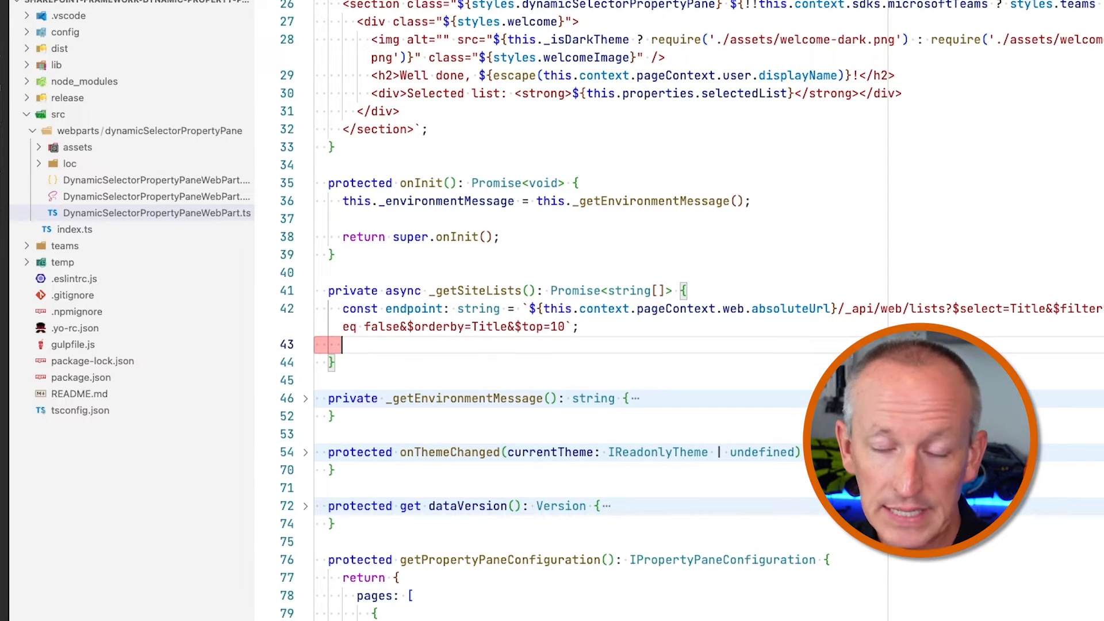
- Add const rawResponse = await this.context.spHttpClient.get(endpoint, SPHttpClient.configurations.v1)
{"action": "type", "text": "co"}
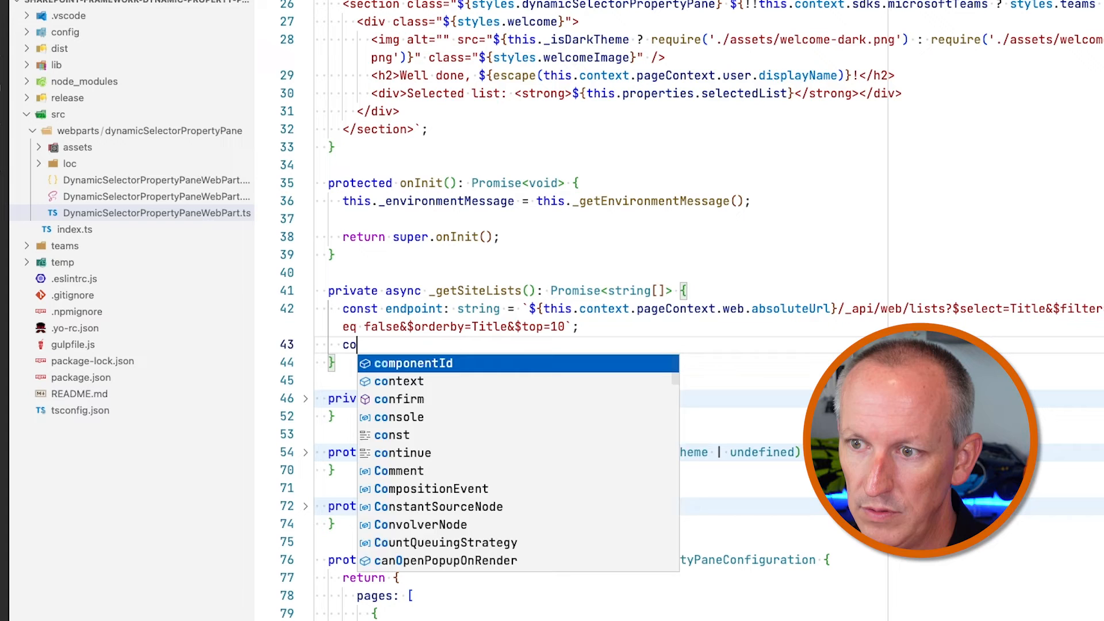
{"action": "type", "text": "nst rawResponse:"}
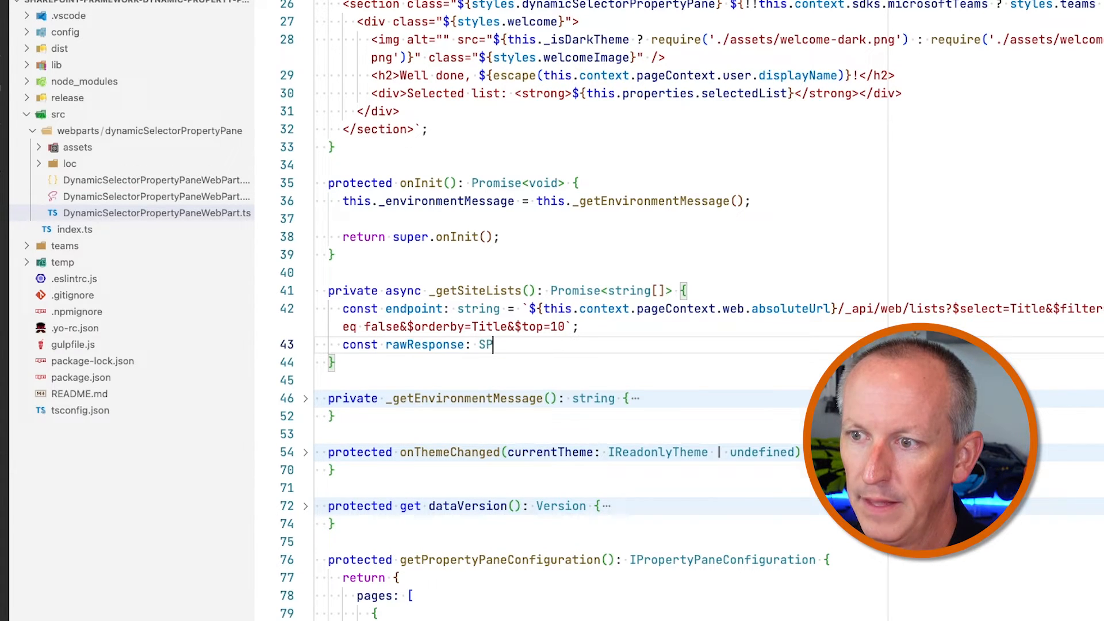
{"action": "type", "text": "SP"}
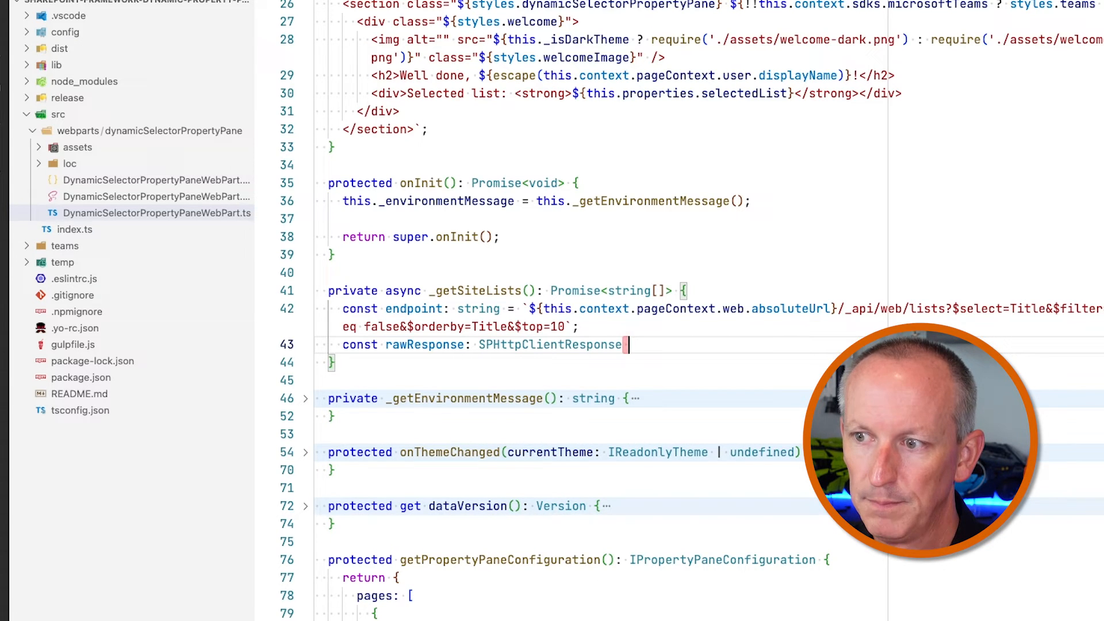
{"action": "type", "text": "= await"}
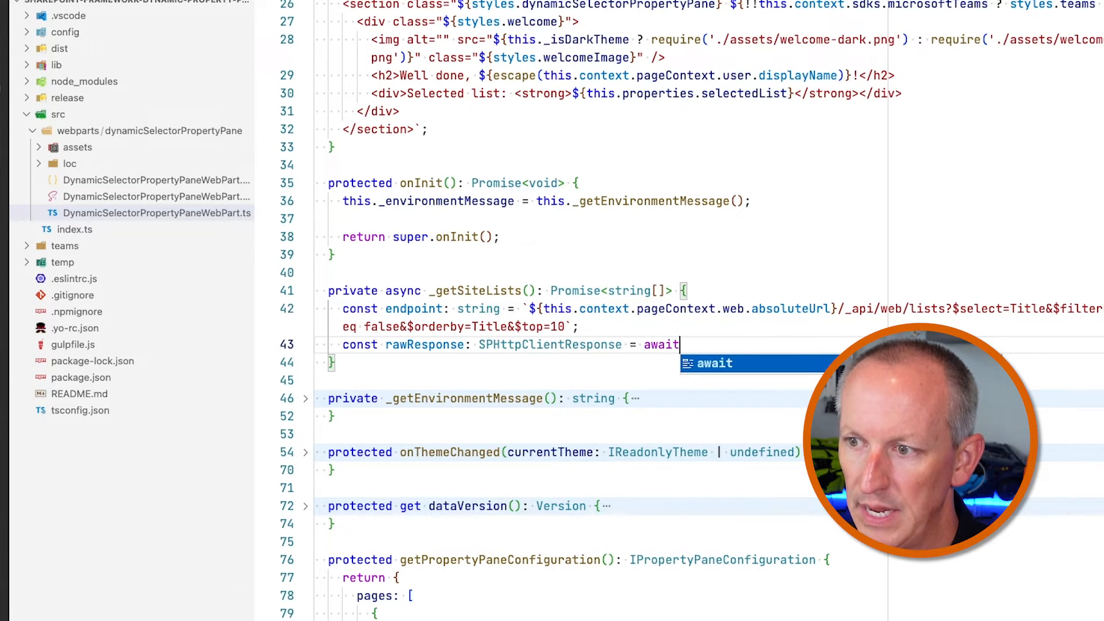
{"action": "type", "text": "this.context.spHttpClient.get(endpoint, SPHttpClient"}
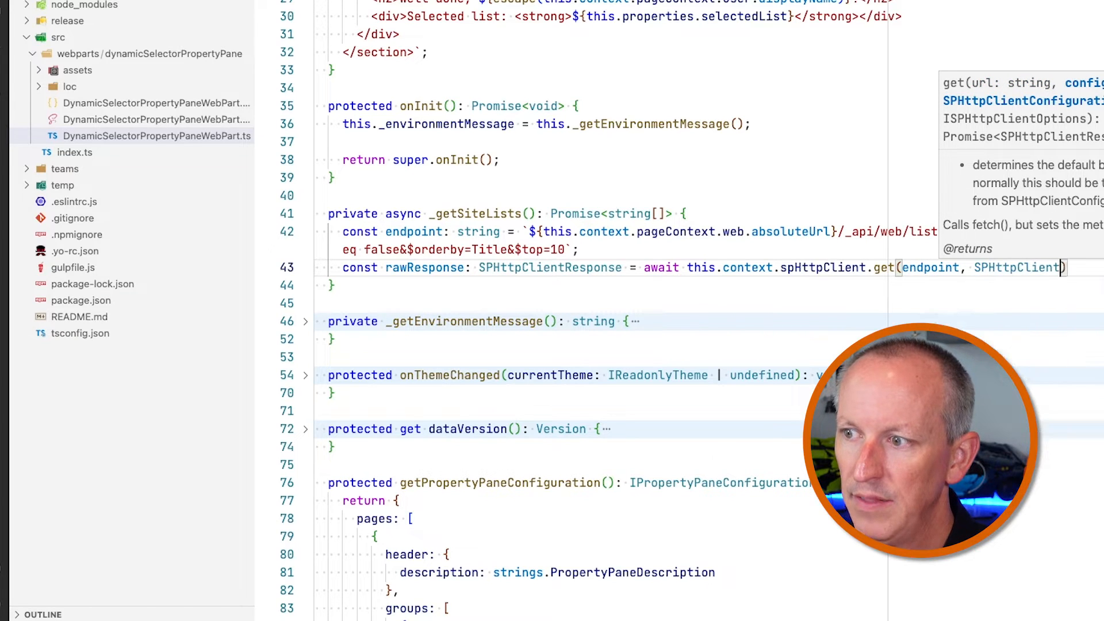
{"action": "type", "text": "configurations.v1"}
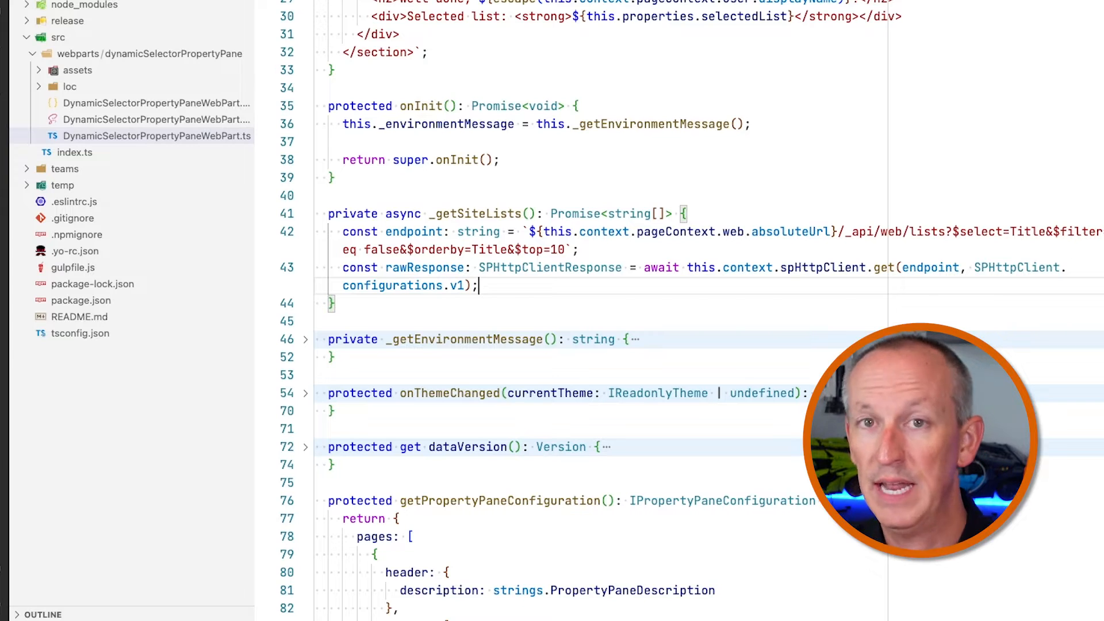
{"action": "key", "text": "Enter"}
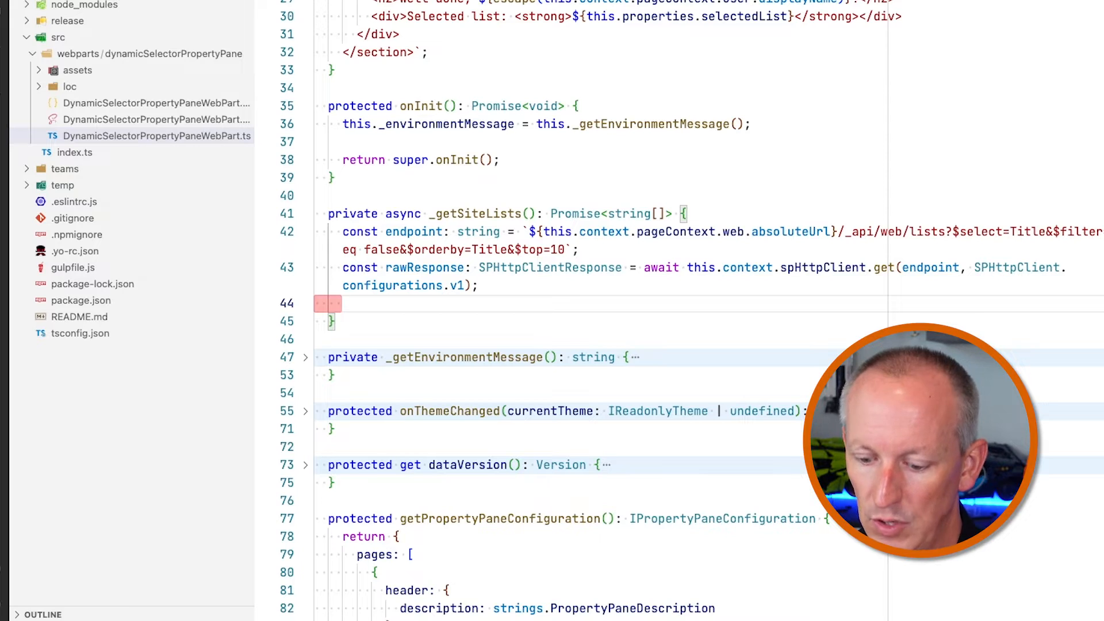
- Return (await rawResponse.json()).value mapped to each list's Title string
{"action": "type", "text": "return (await"}
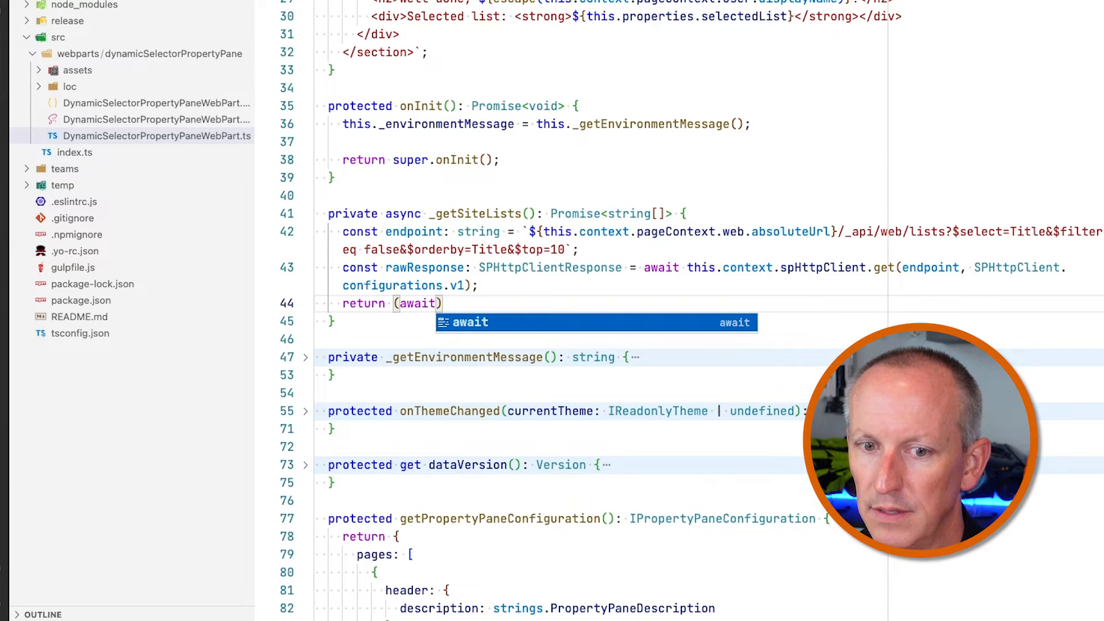
{"action": "type", "text": "r"}
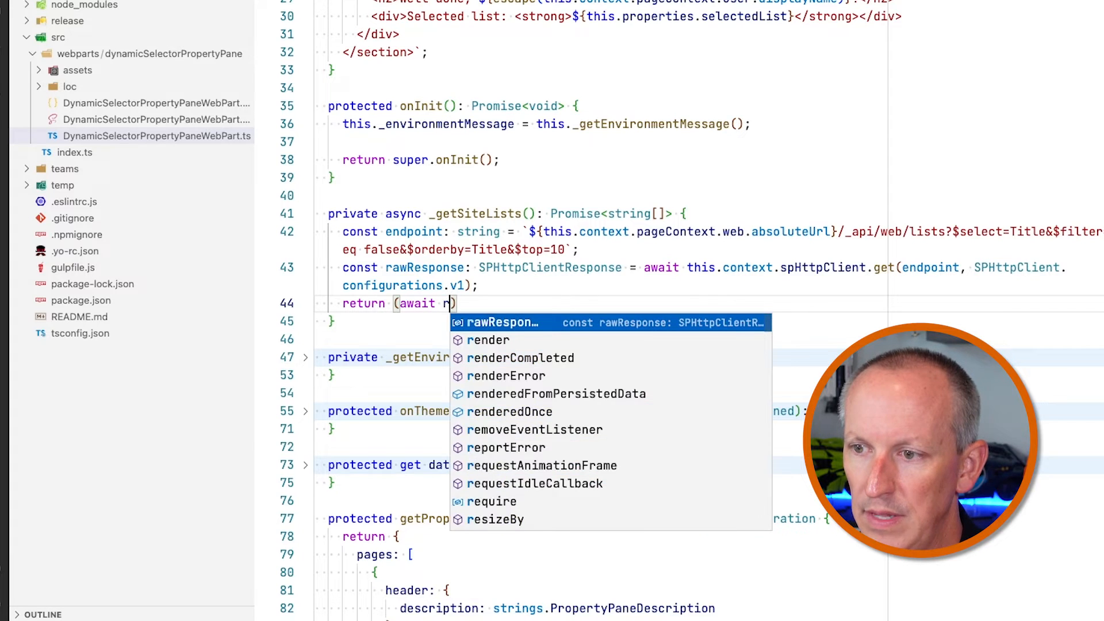
{"action": "type", "text": "awResponse.j"}
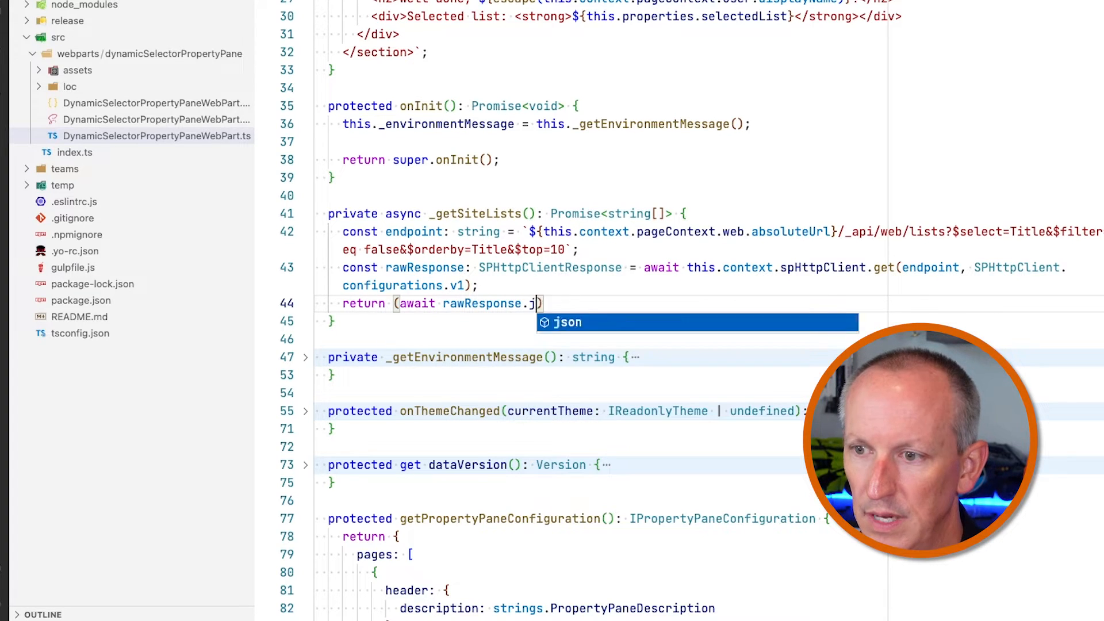
{"action": "key", "text": "Tab"}
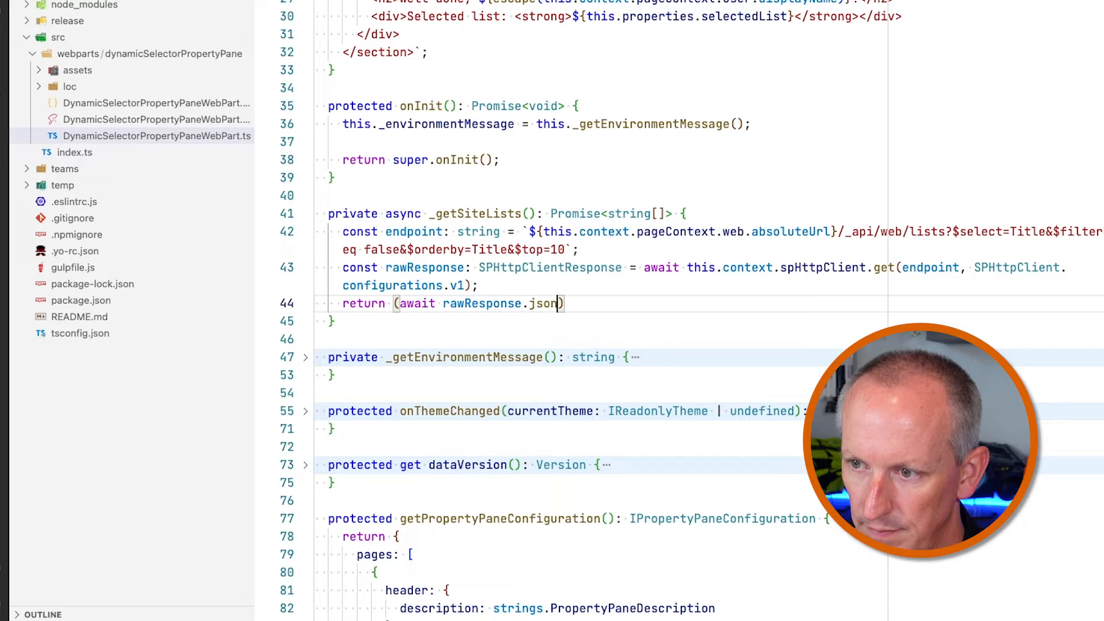
{"action": "type", "text": "()."}
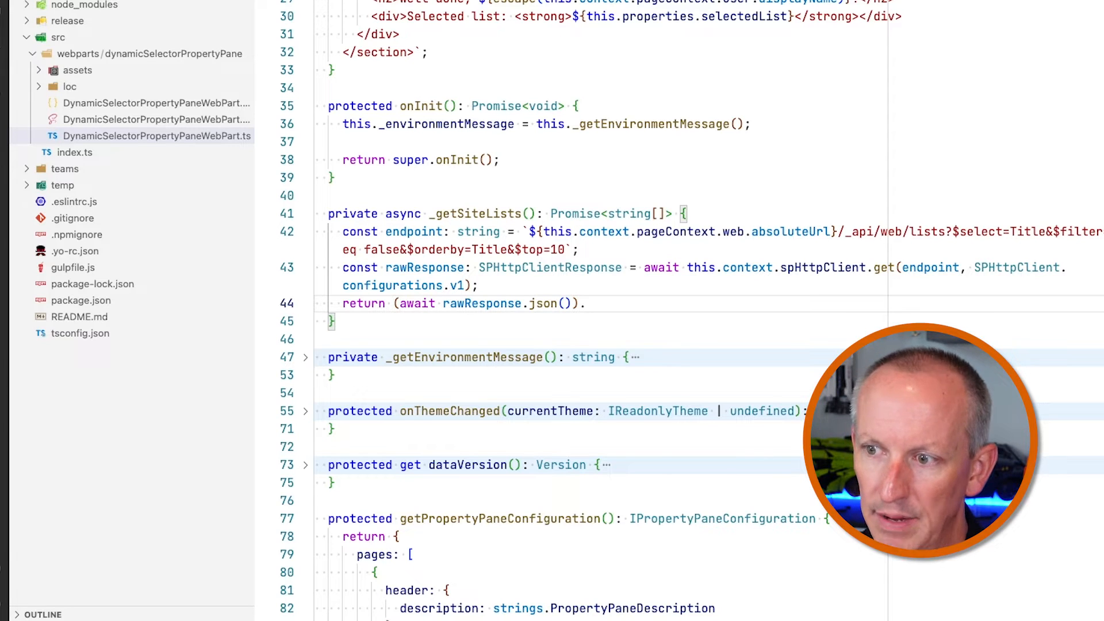
{"action": "type", "text": "value"}
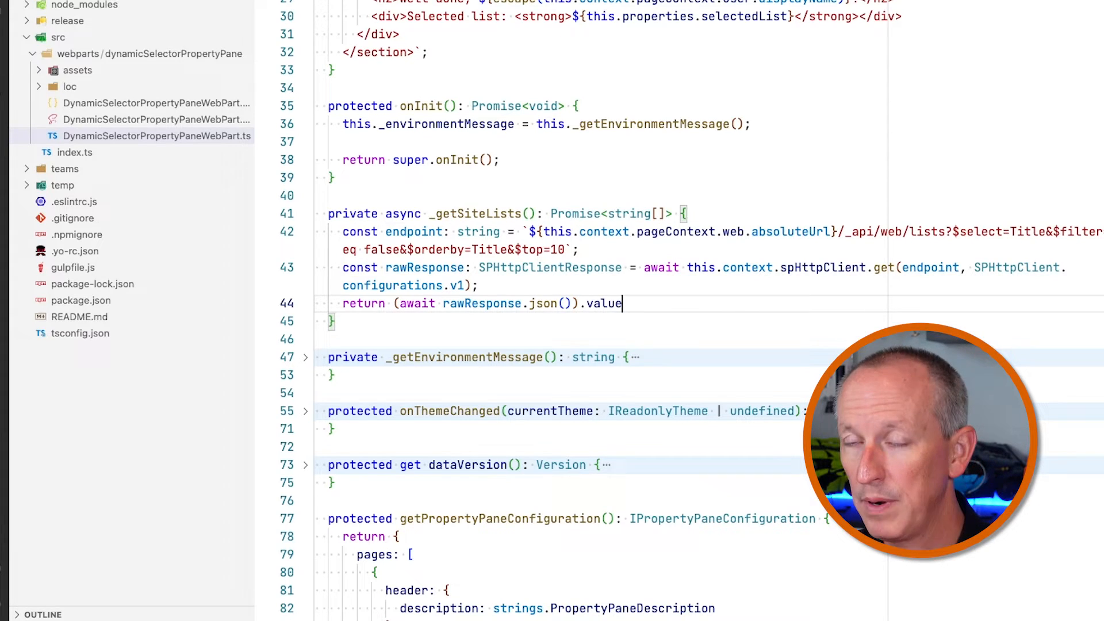
{"action": "type", "text": "."}
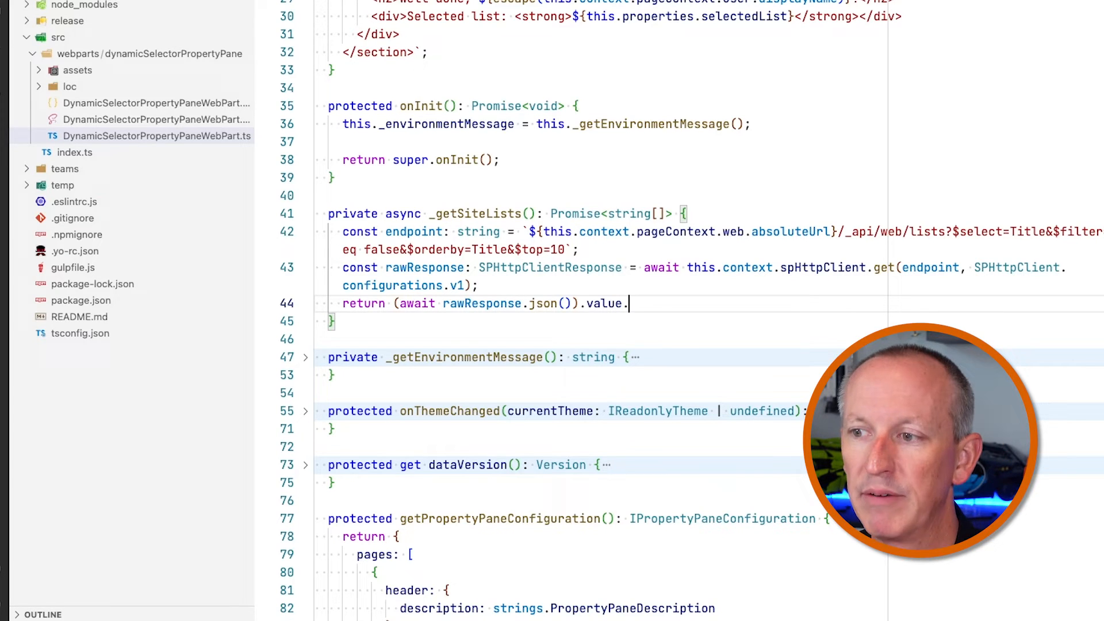
{"action": "type", "text": "map"}
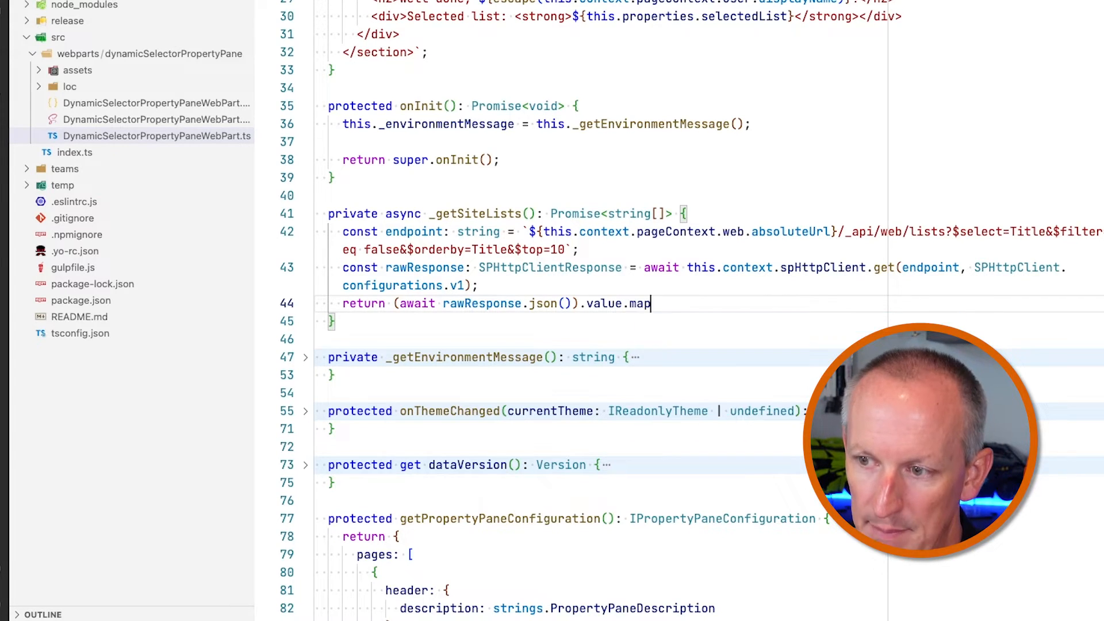
{"action": "type", "text": "()"}
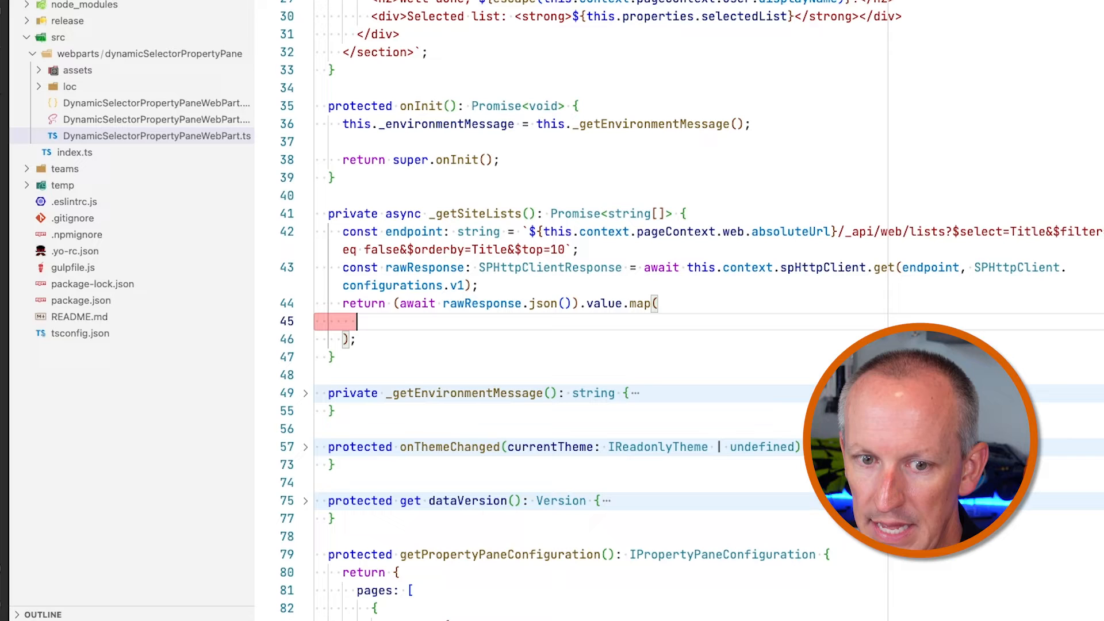
{"action": "type", "text": "(list: )"}
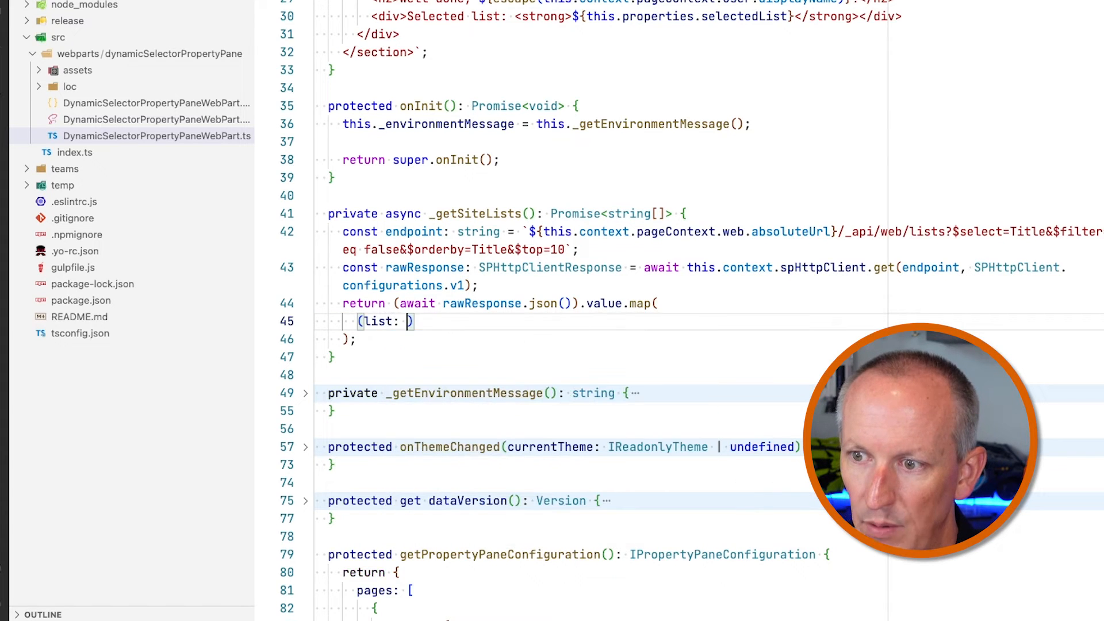
{"action": "type", "text": "{}"}
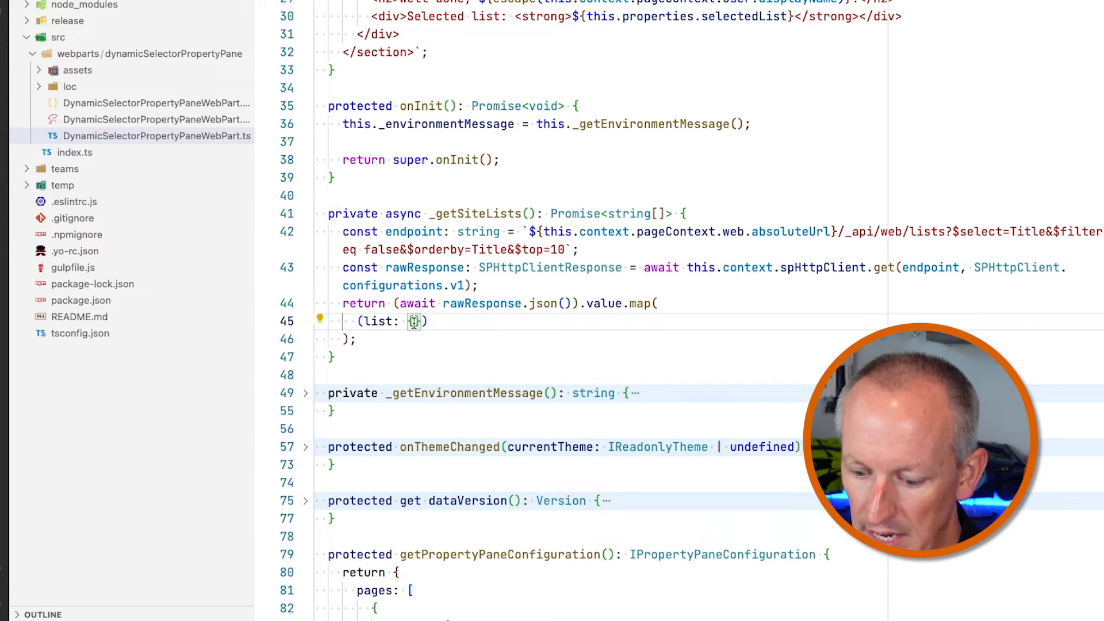
{"action": "type", "text": "Title: string"}
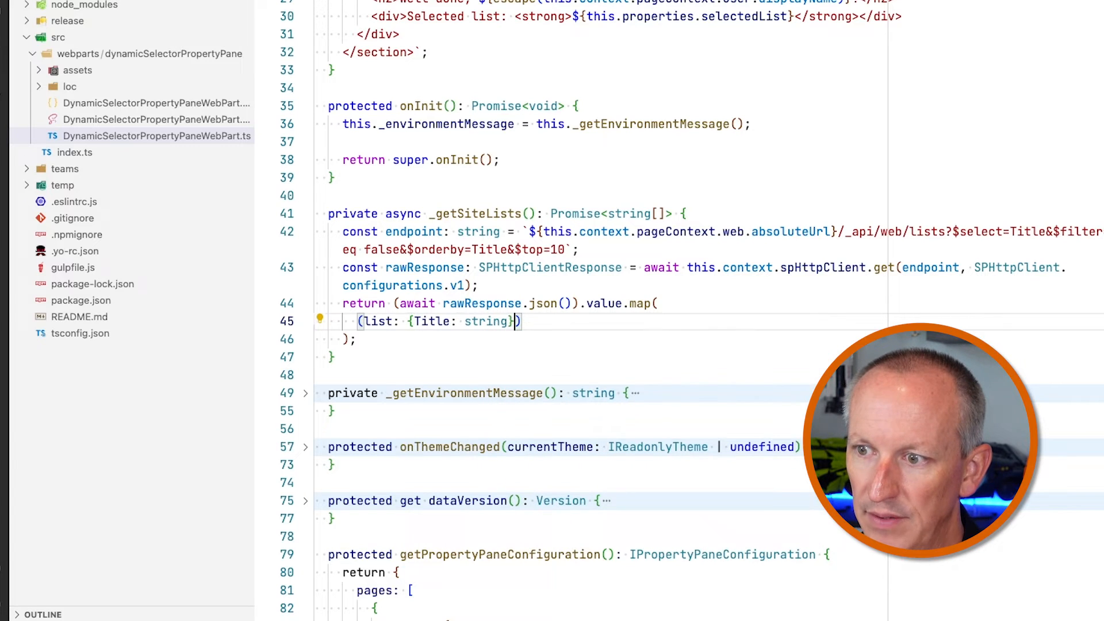
{"action": "type", "text": "="}
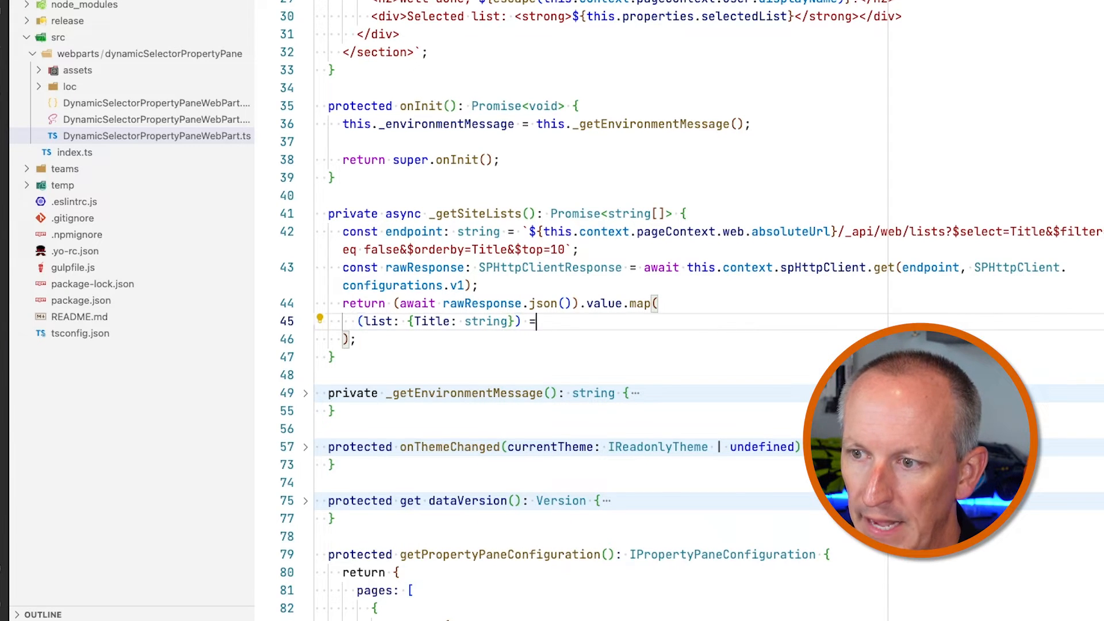
{"action": "type", "text": "> {"}
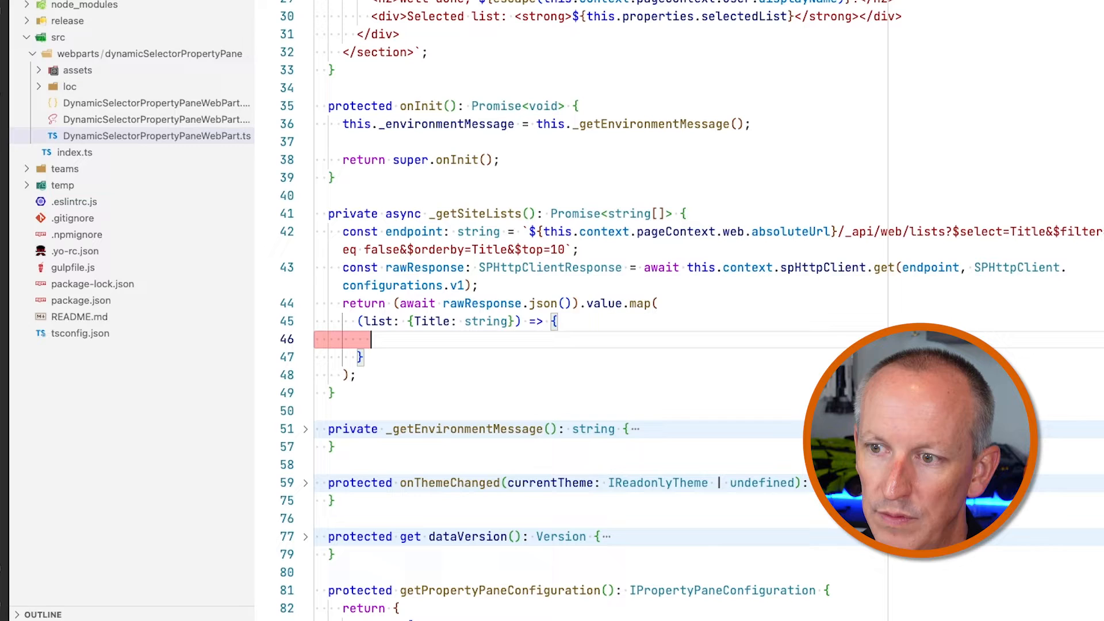
{"action": "type", "text": "return list.Title;"}
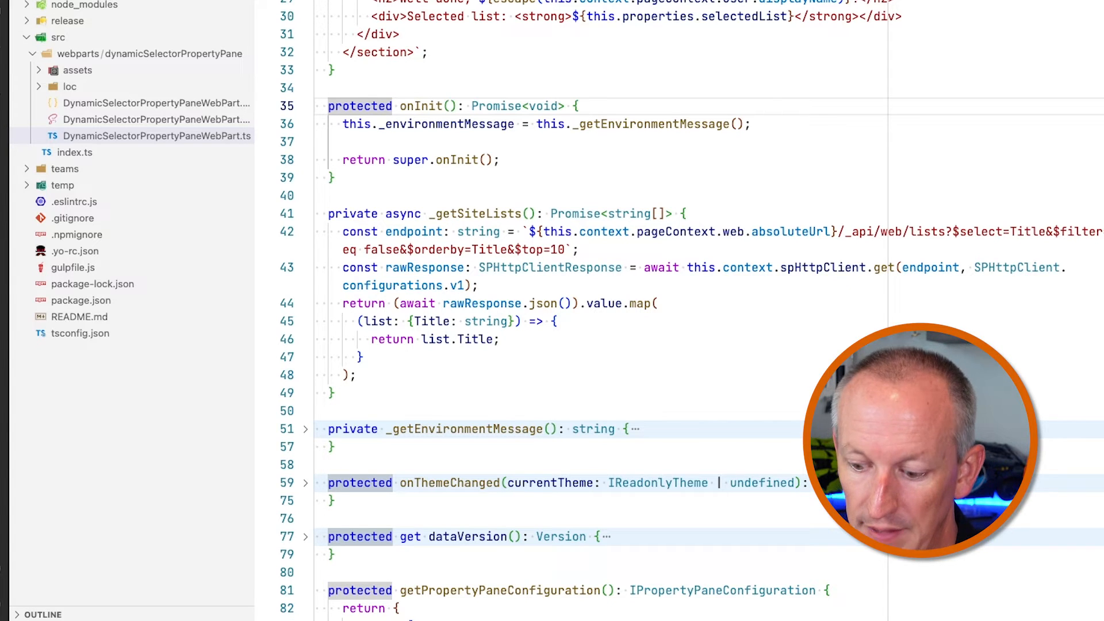
- Make onInit async, await this._getSiteLists() into const list and log it with console.log('lists', list)
{"action": "type", "text": "async"}
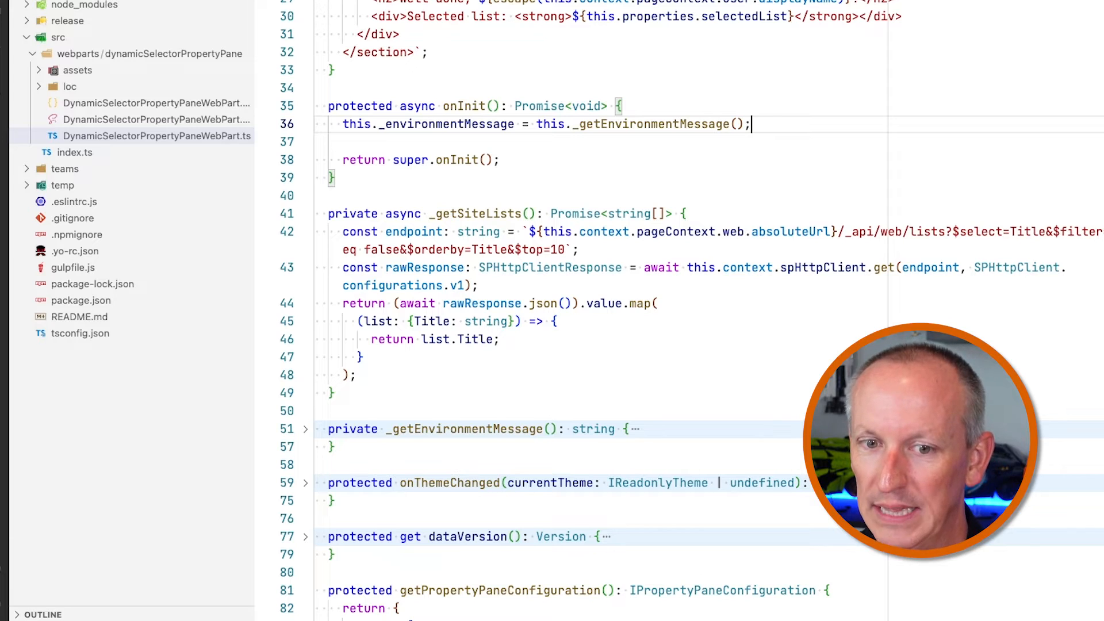
{"action": "type", "text": "console.log('ini"}
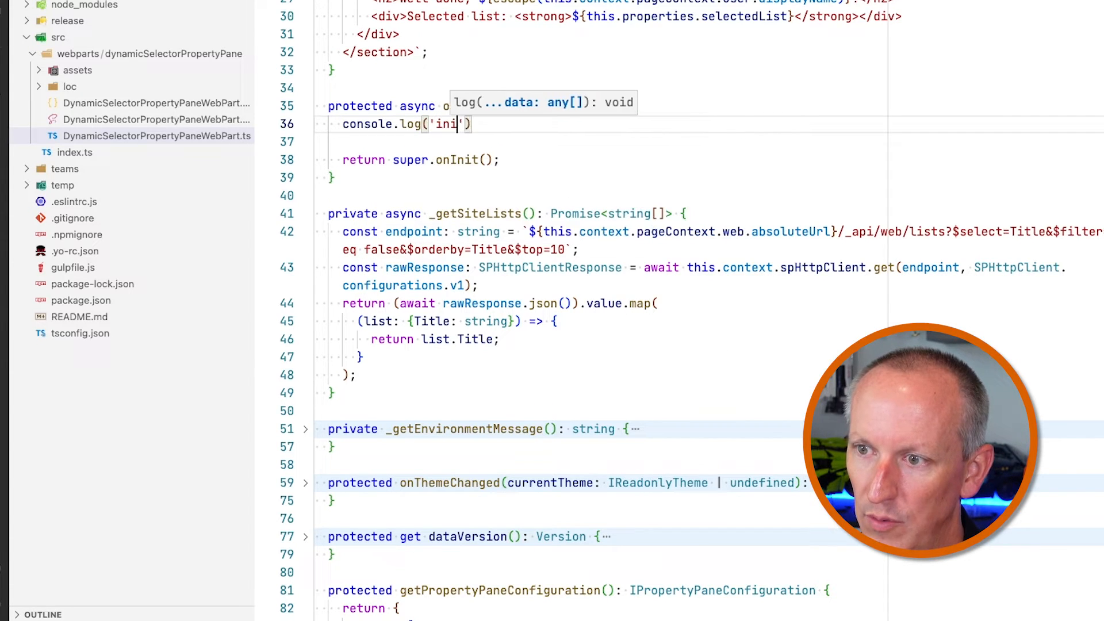
{"action": "key", "text": "Enter"}
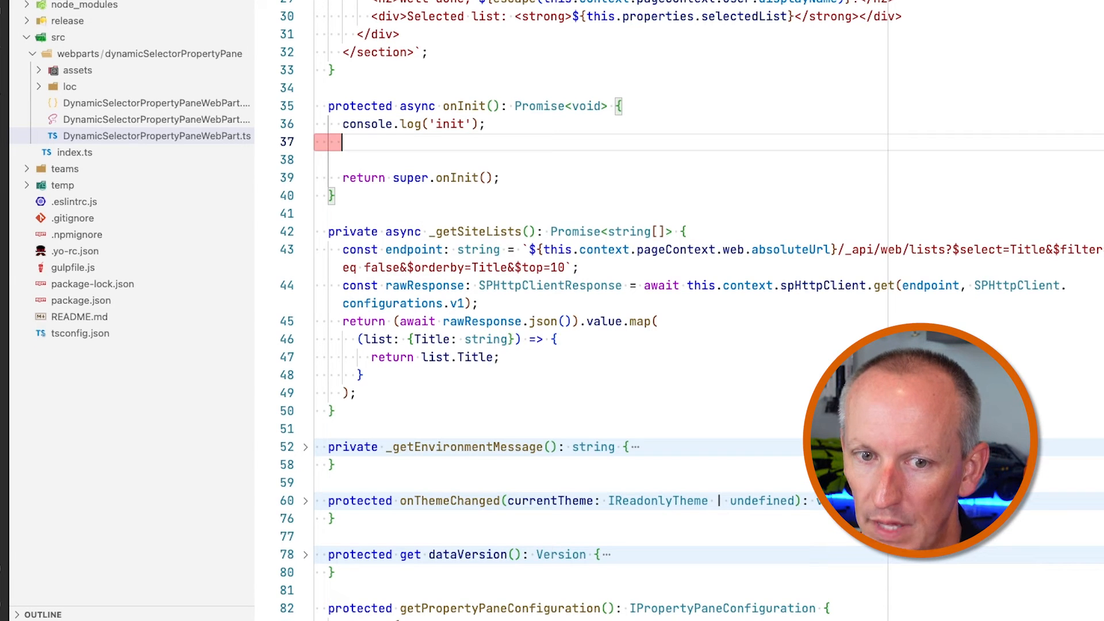
{"action": "type", "text": "const list ="}
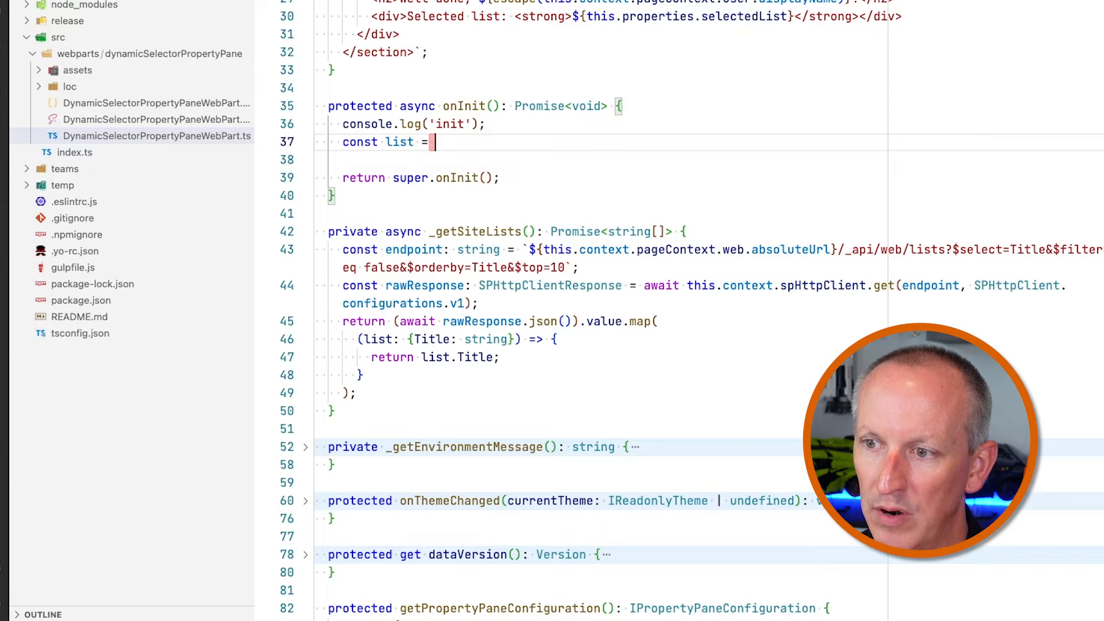
{"action": "type", "text": "a"}
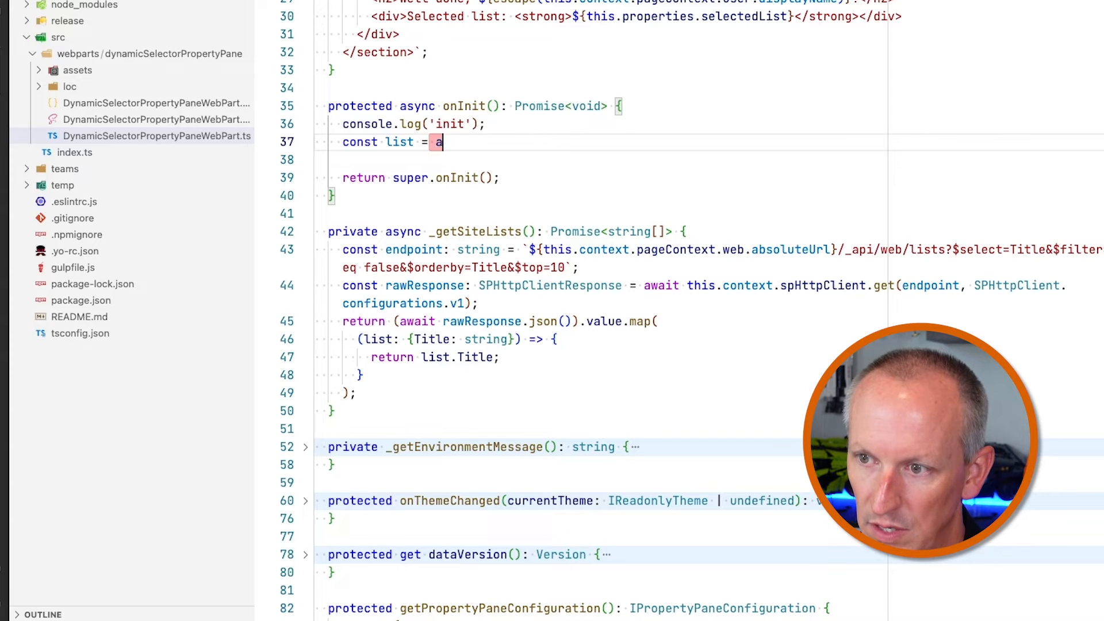
{"action": "type", "text": "wait"}
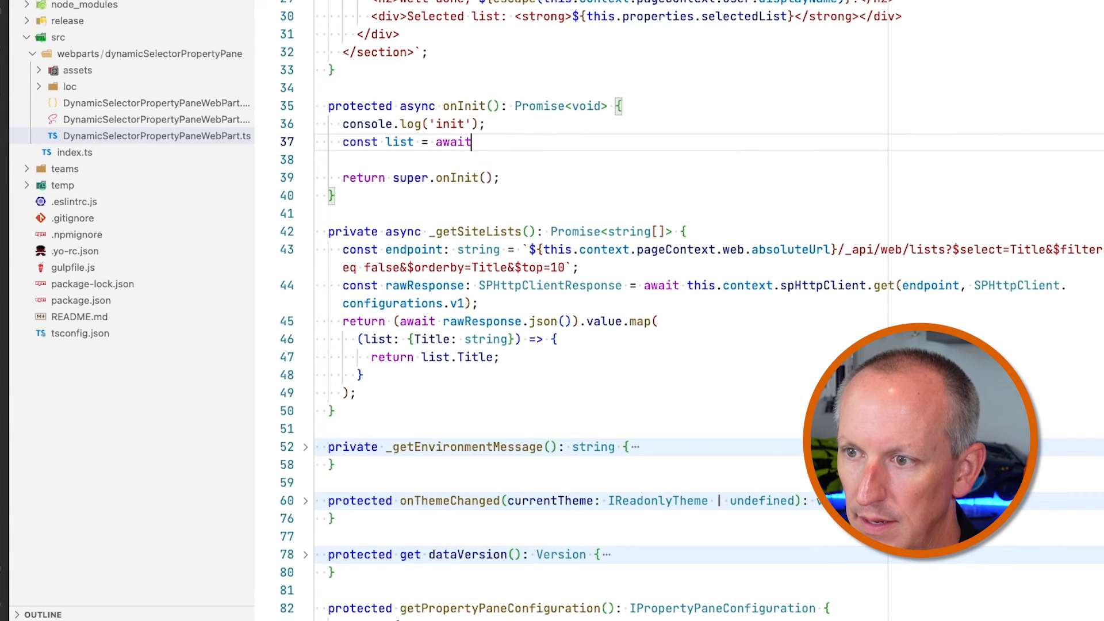
{"action": "type", "text": "this._getSiteLists();"}
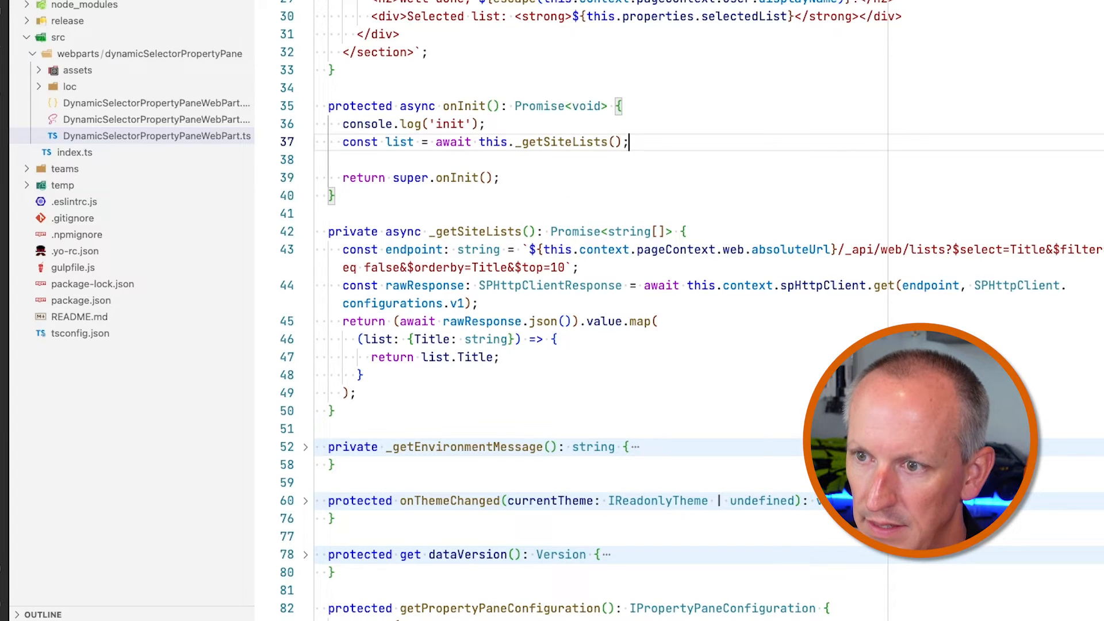
{"action": "type", "text": "console.log("}
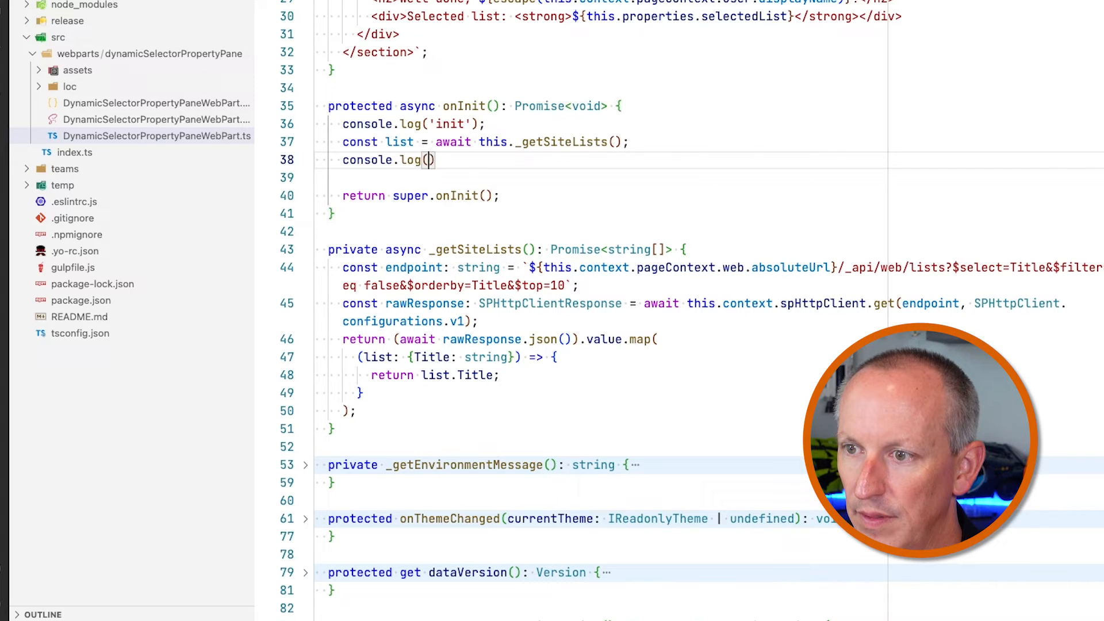
{"action": "type", "text": "'lists', list"}
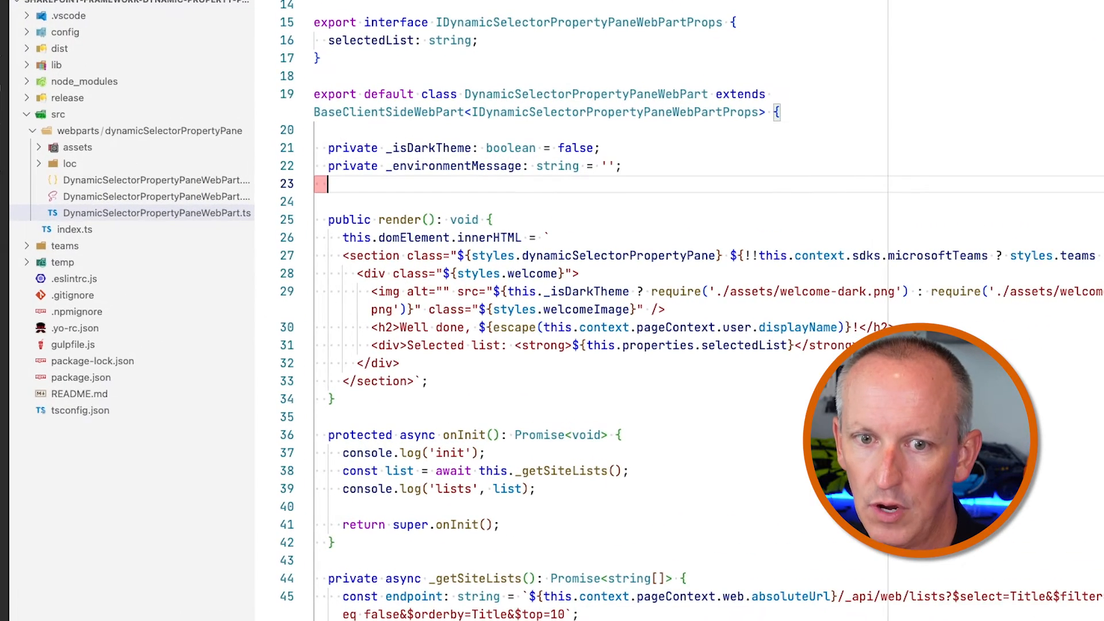
- Declare private _siteLists: string[] and assign this._siteLists from _getSiteLists in onInit
{"action": "type", "text": "private"}
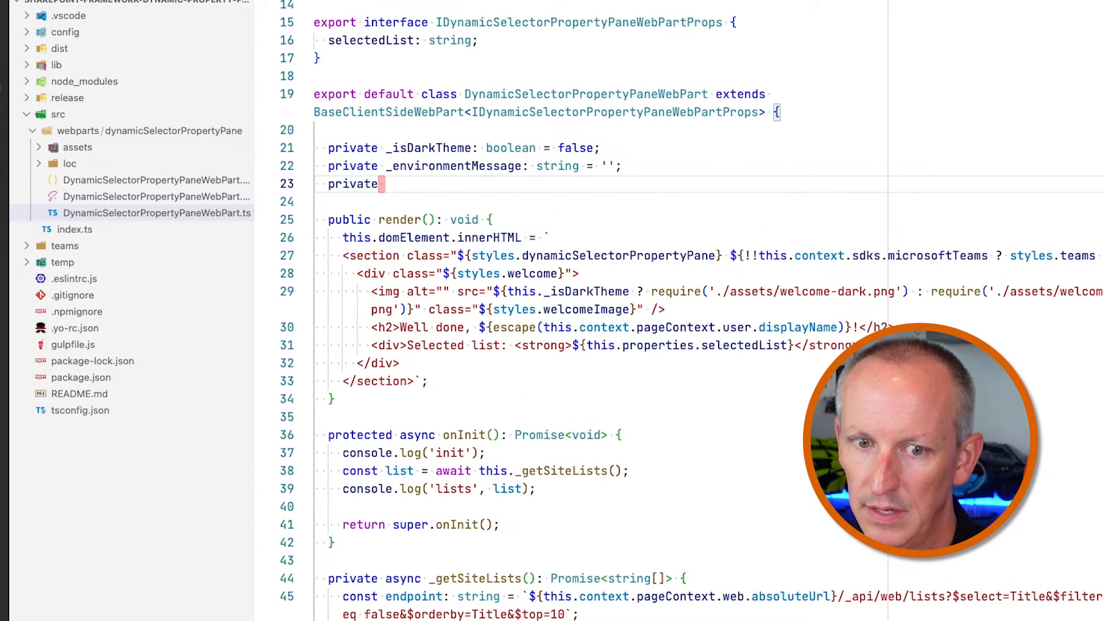
{"action": "type", "text": "_siteLists"}
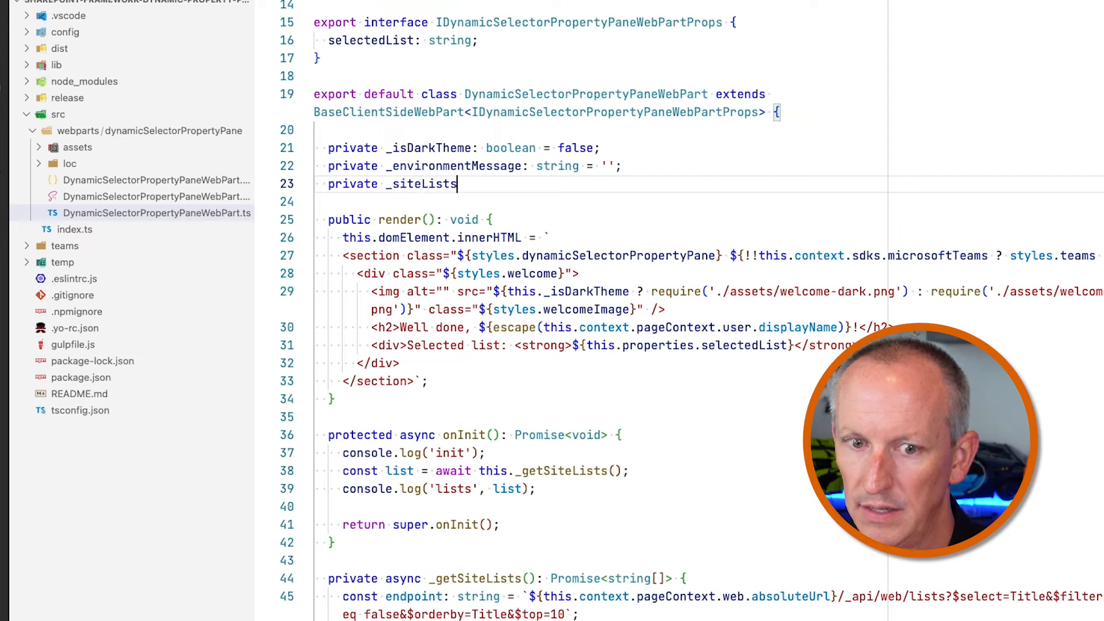
{"action": "type", "text": ": string[];"}
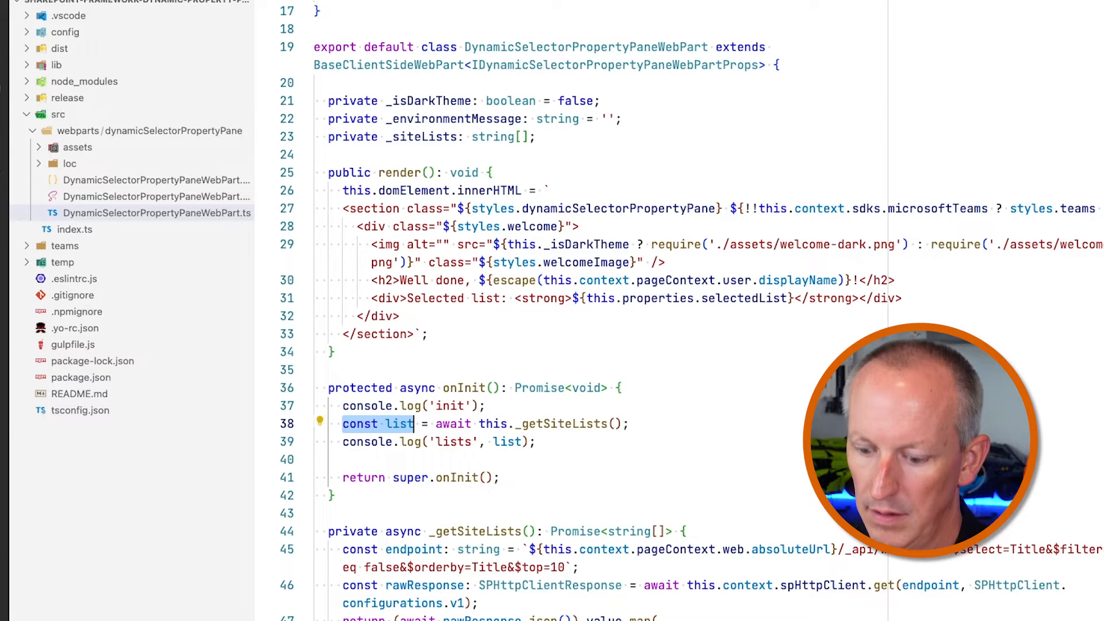
{"action": "type", "text": "this"}
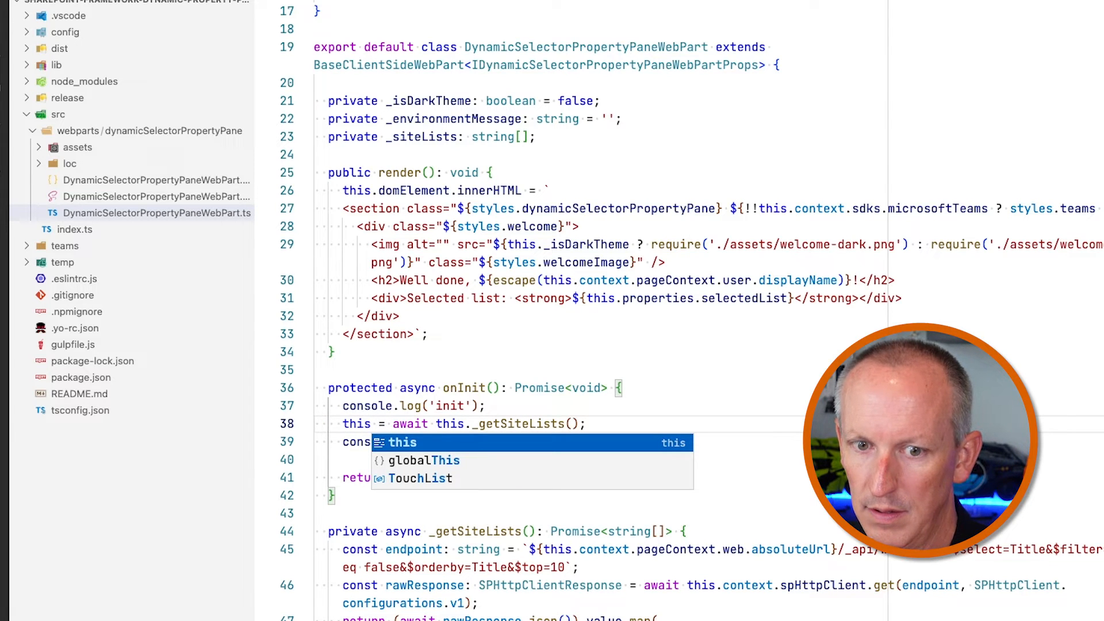
{"action": "type", "text": "._"}
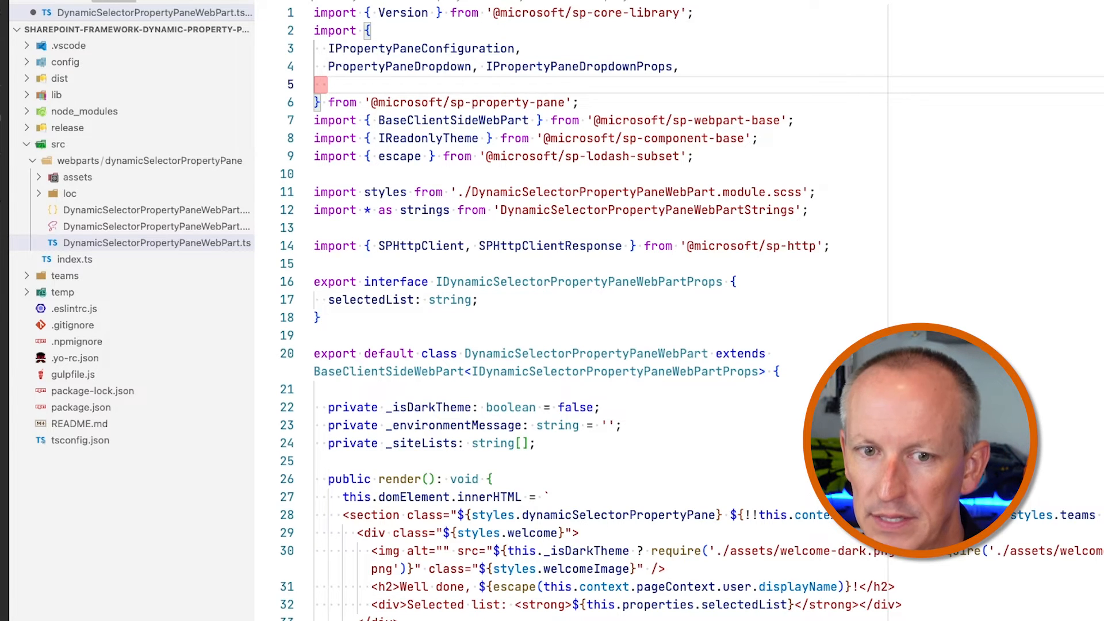
- Import IPropertyPaneDropdownOption and replace the hard-coded list1–list3 options with this._siteLists
{"action": "type", "text": "IPropertyPaneDropdownOption"}
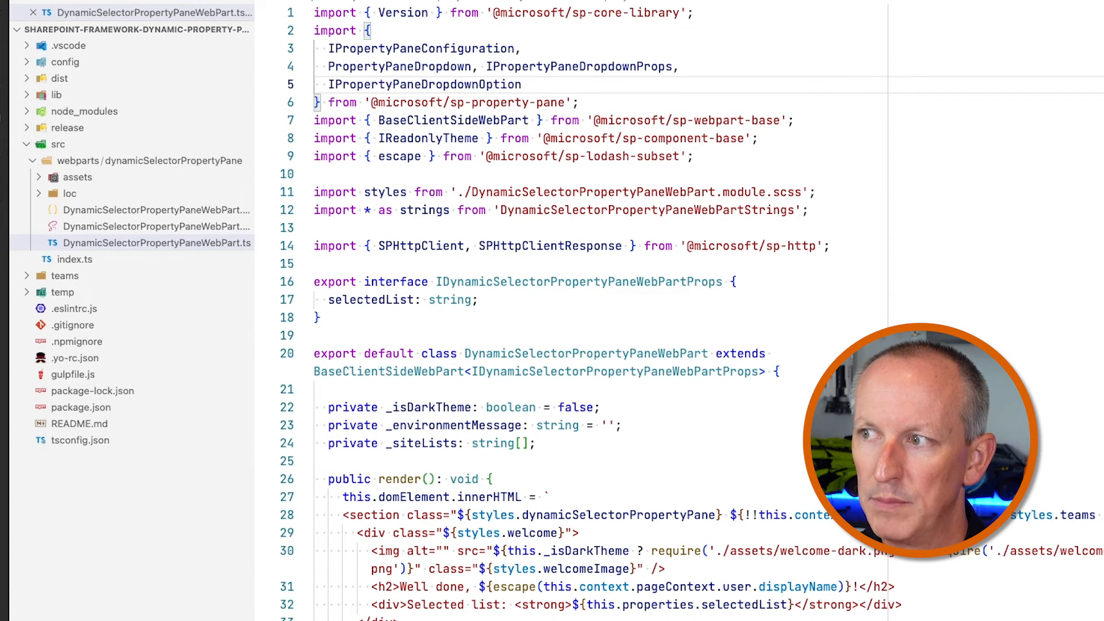
{"action": "scroll", "scroll_direction": "down", "scroll_amount": 3}
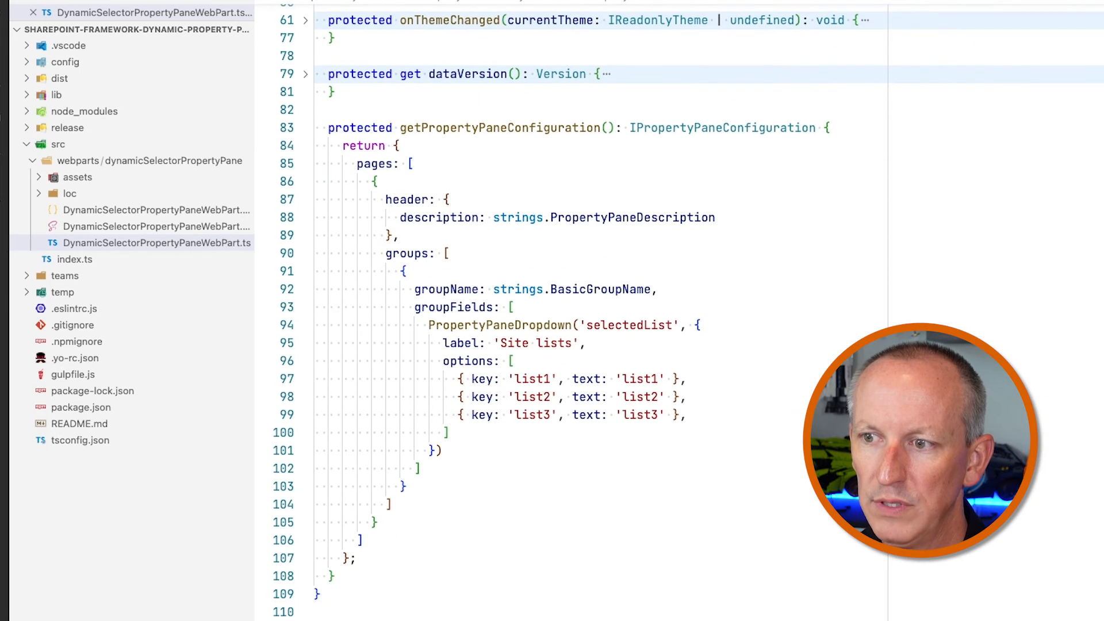
{"action": "double_click", "coordinate": [500, 322]}
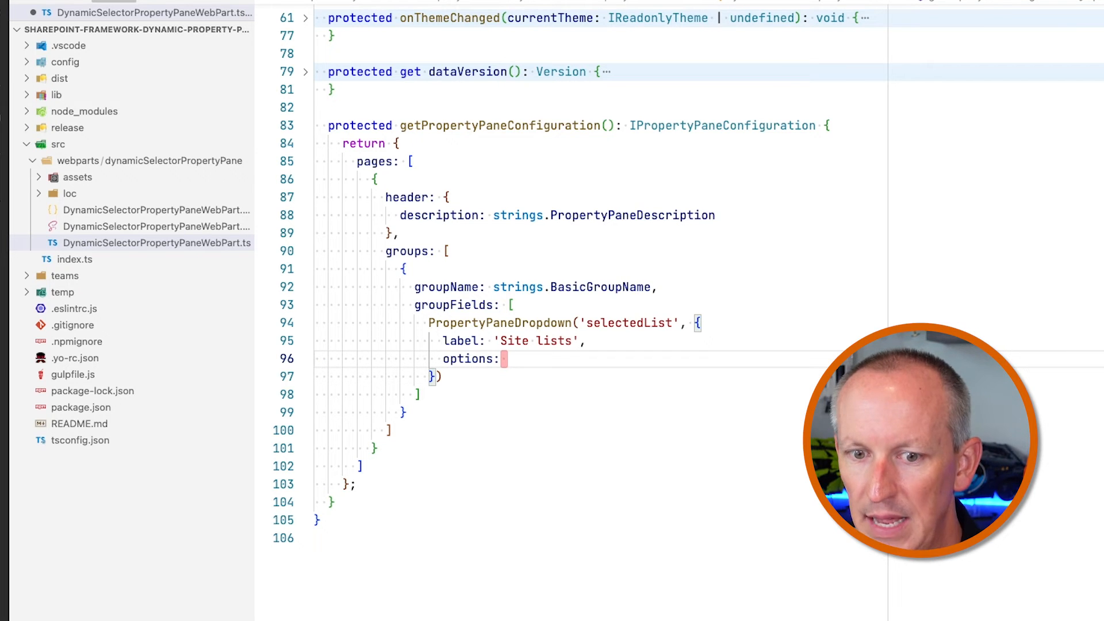
{"action": "type", "text": "this._siteLists"}
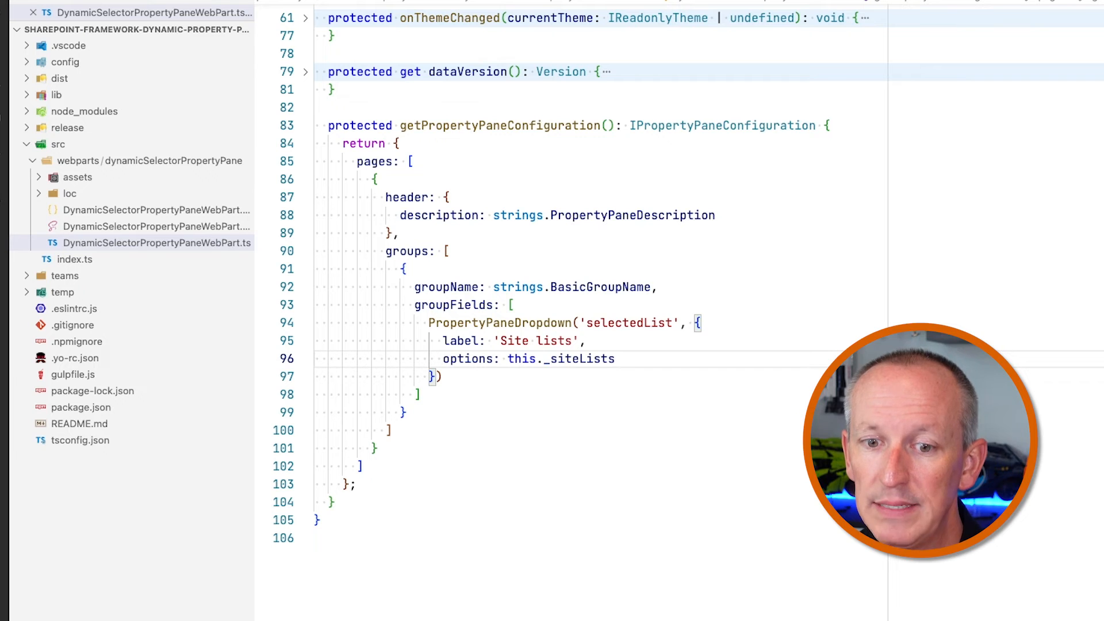
- Map _siteLists to IPropertyPaneDropdownOption objects with key: list and text: list
{"action": "type", "text": "())"}
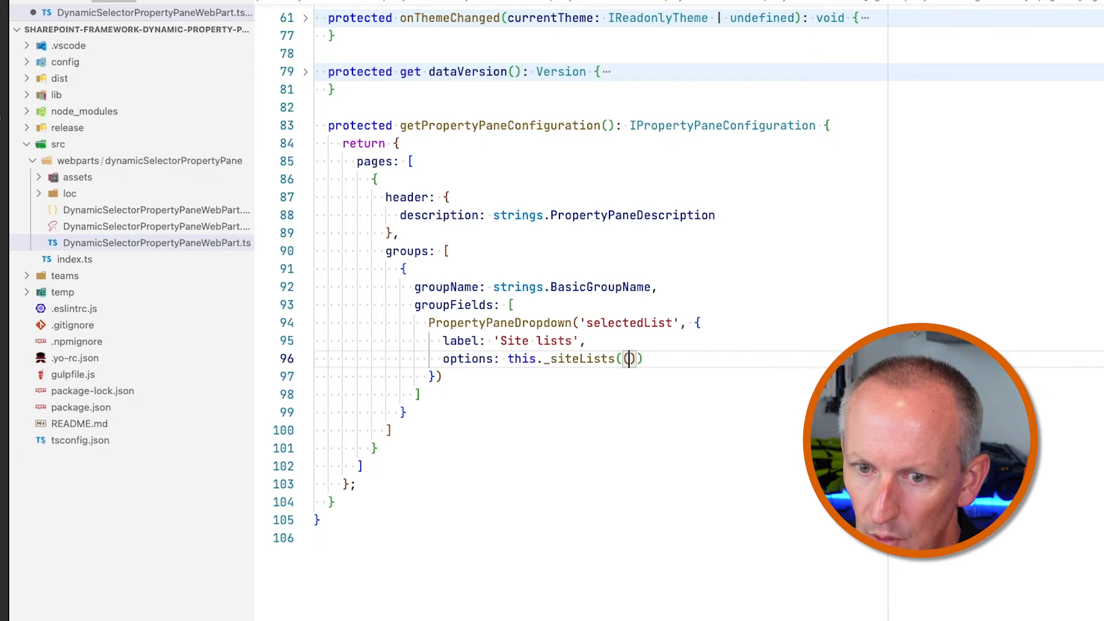
{"action": "type", "text": ".map"}
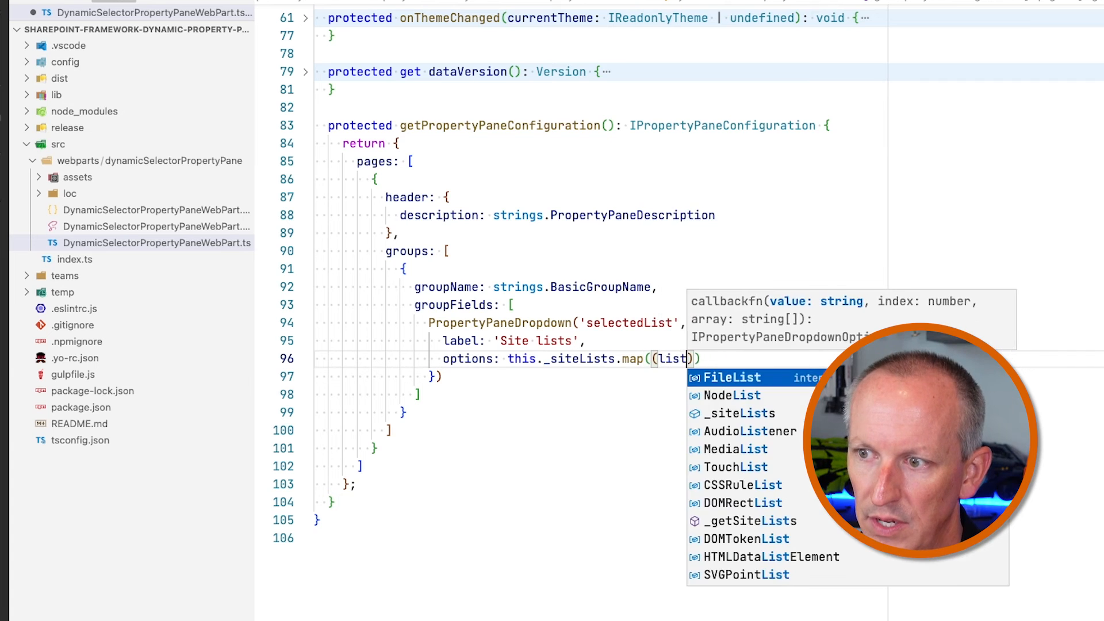
{"action": "type", "text": ": stirng"}
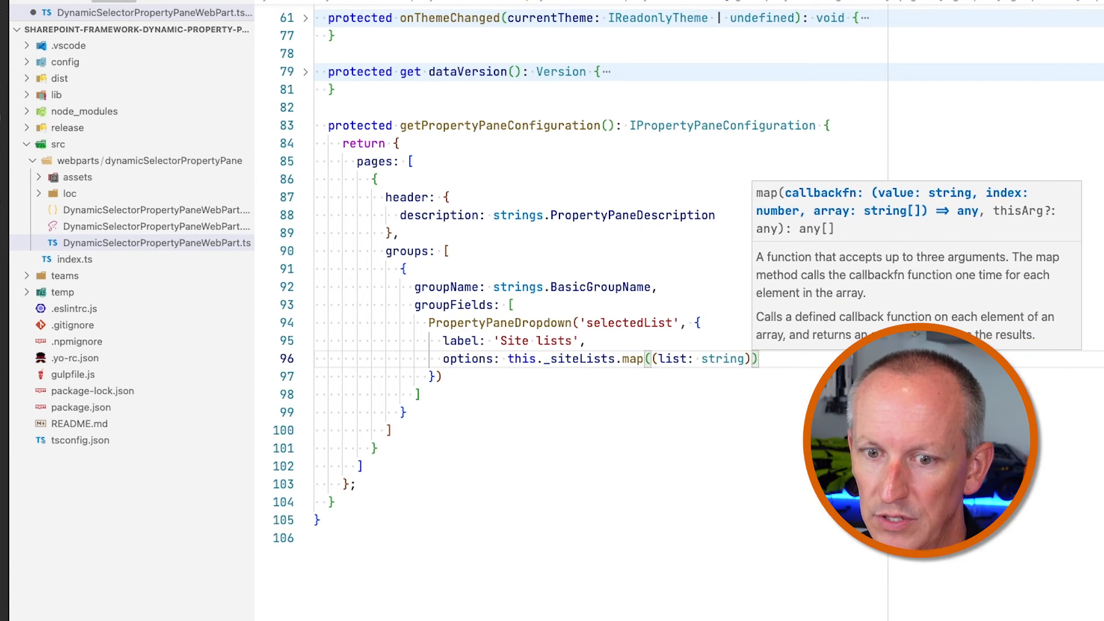
{"action": "type", "text": "=> {"}
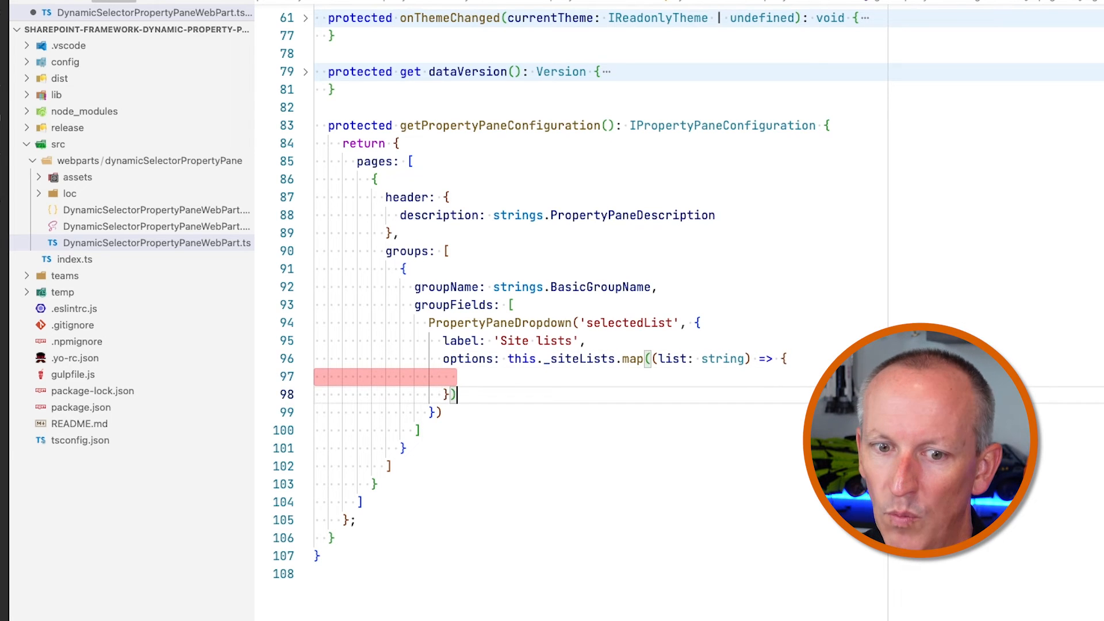
{"action": "type", "text": "retu"}
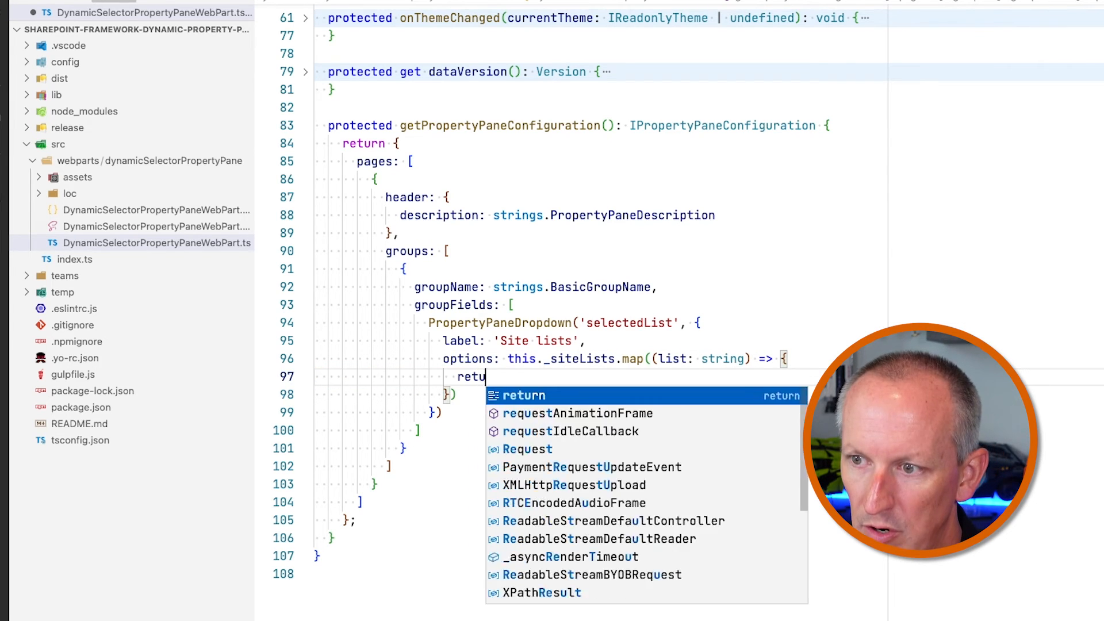
{"action": "type", "text": "rn <"}
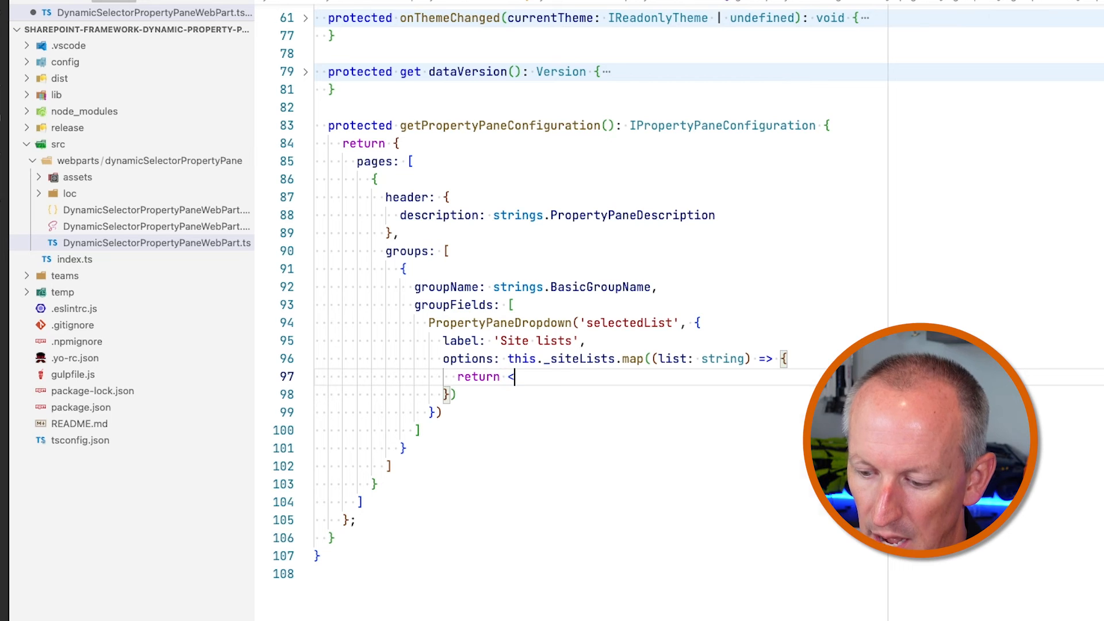
{"action": "type", "text": "IPropertyPaneDropdownOption>{"}
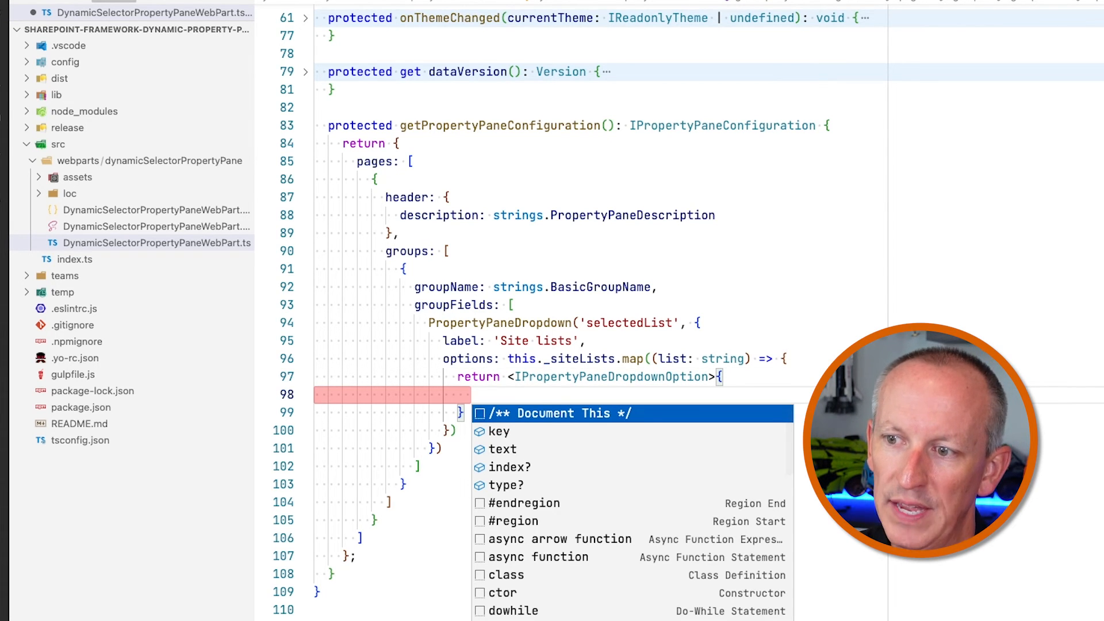
{"action": "type", "text": "key"}
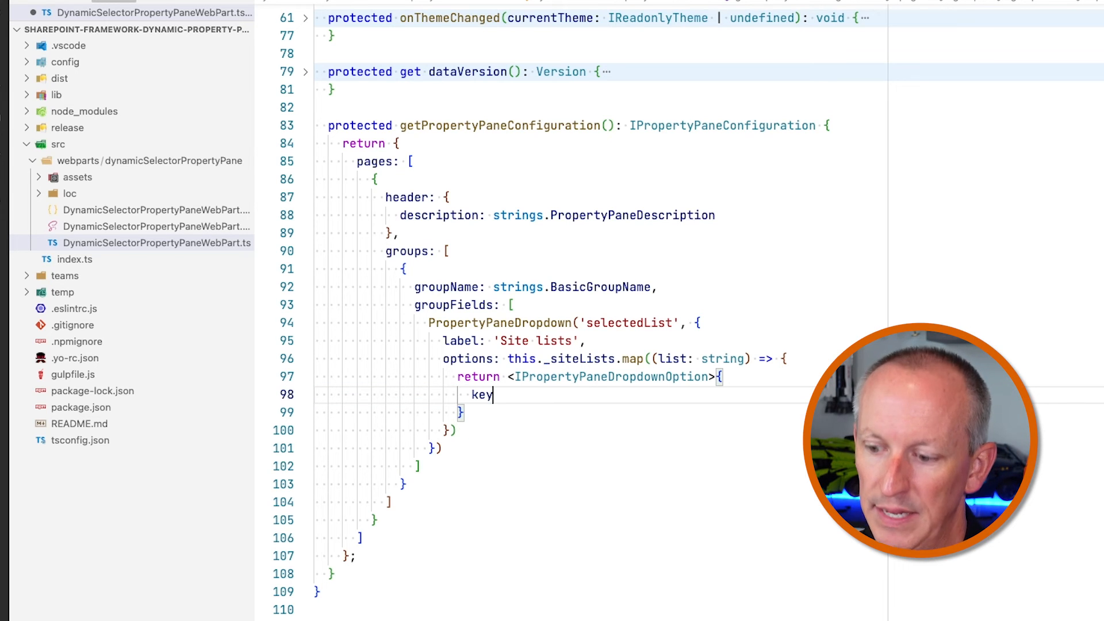
{"action": "type", "text": ": list,"}
{"action": "type", "text": "text"}
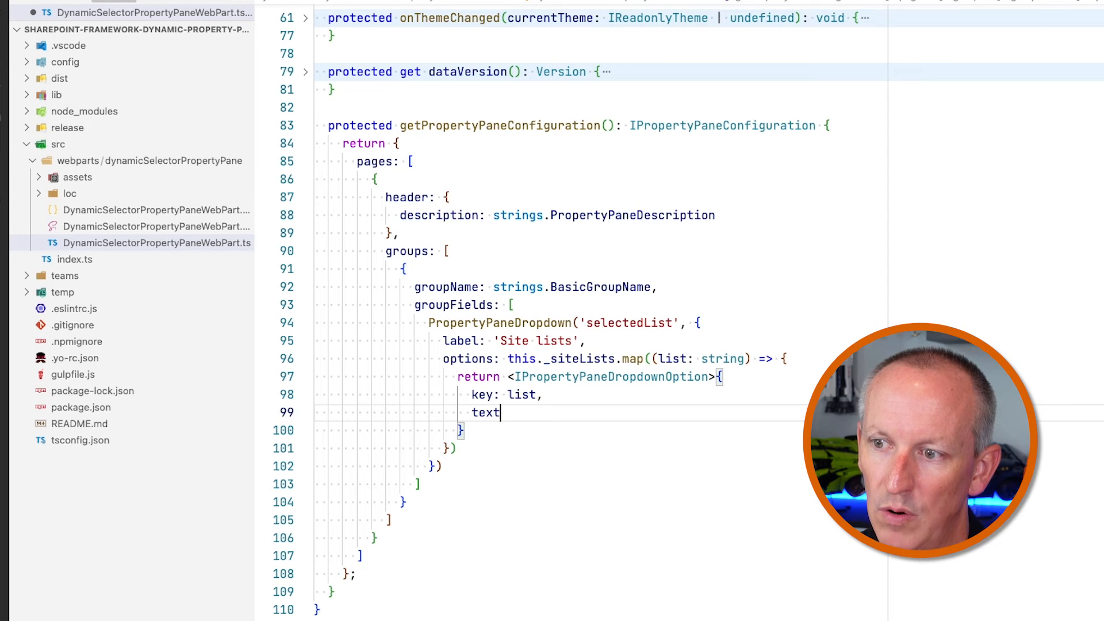
{"action": "type", "text": ": list"}
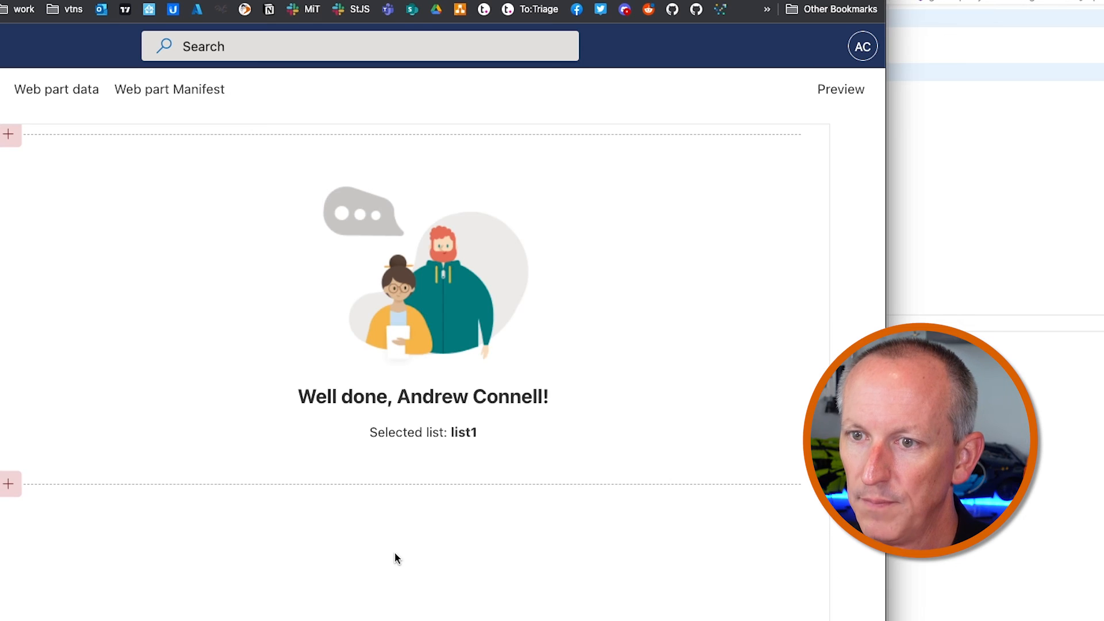
- Select the web part, show its property pane, and try Business then Sample as the selected list
{"action": "left_click", "coordinate": [424, 304]}
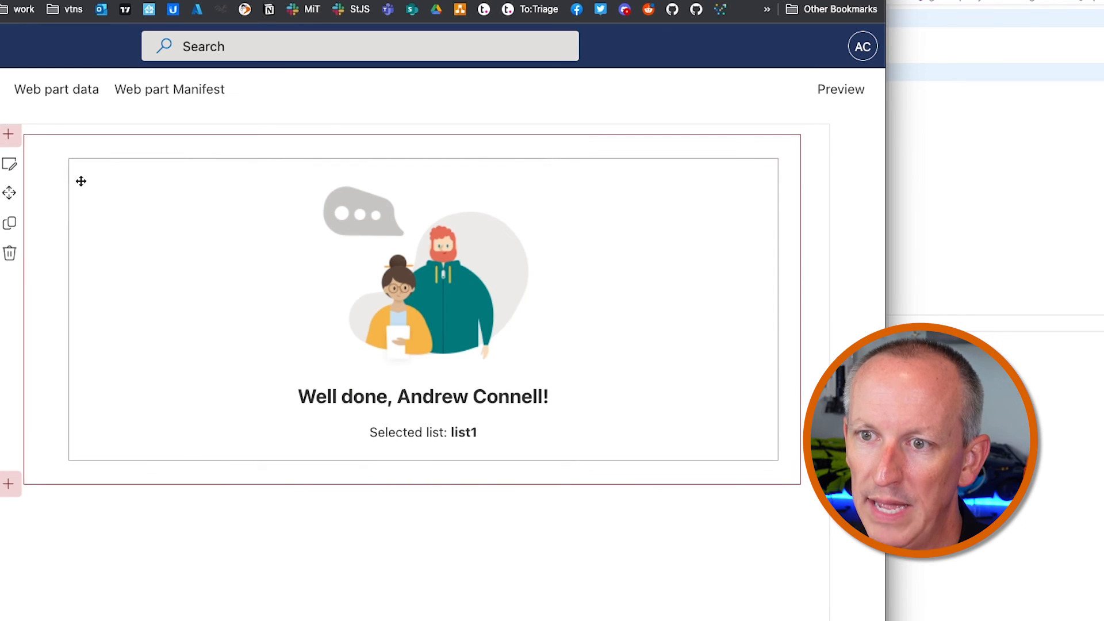
{"action": "left_click", "coordinate": [727, 236]}
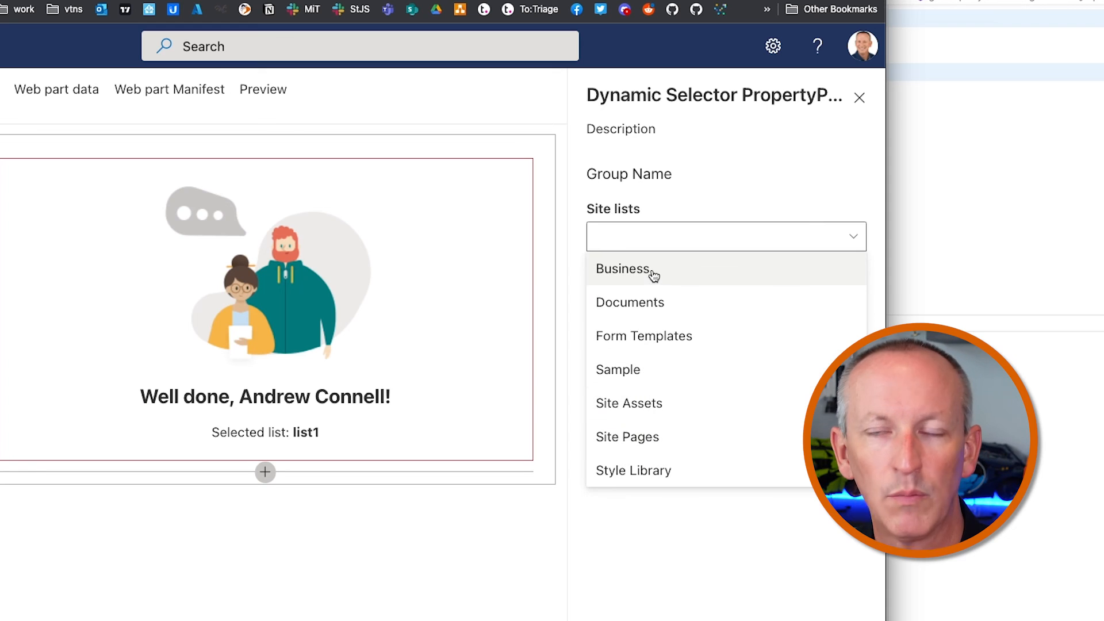
{"action": "left_click", "coordinate": [622, 269]}
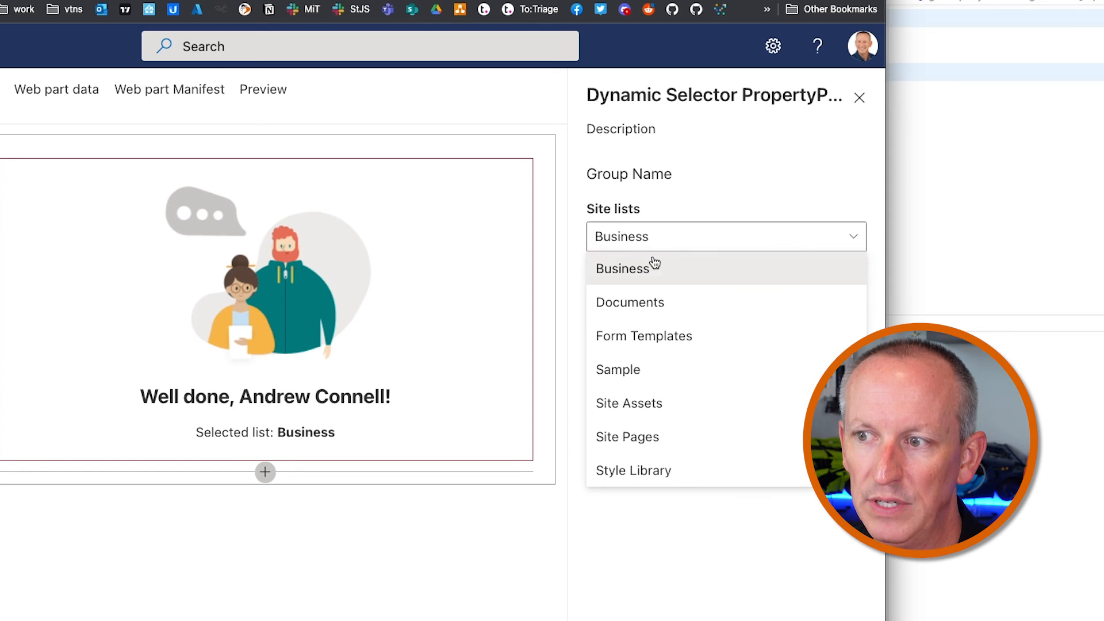
{"action": "left_click", "coordinate": [618, 371]}
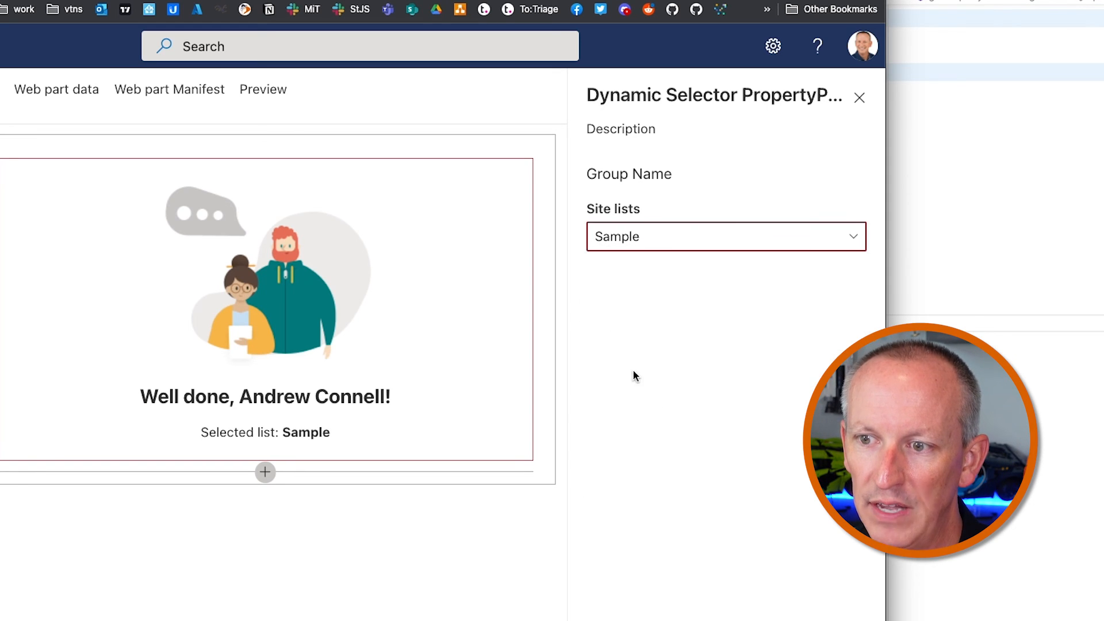
- Switch the selected list to Site Assets, then Site Pages, so the web part reads Selected list: Site Pages
{"action": "left_click", "coordinate": [726, 237]}
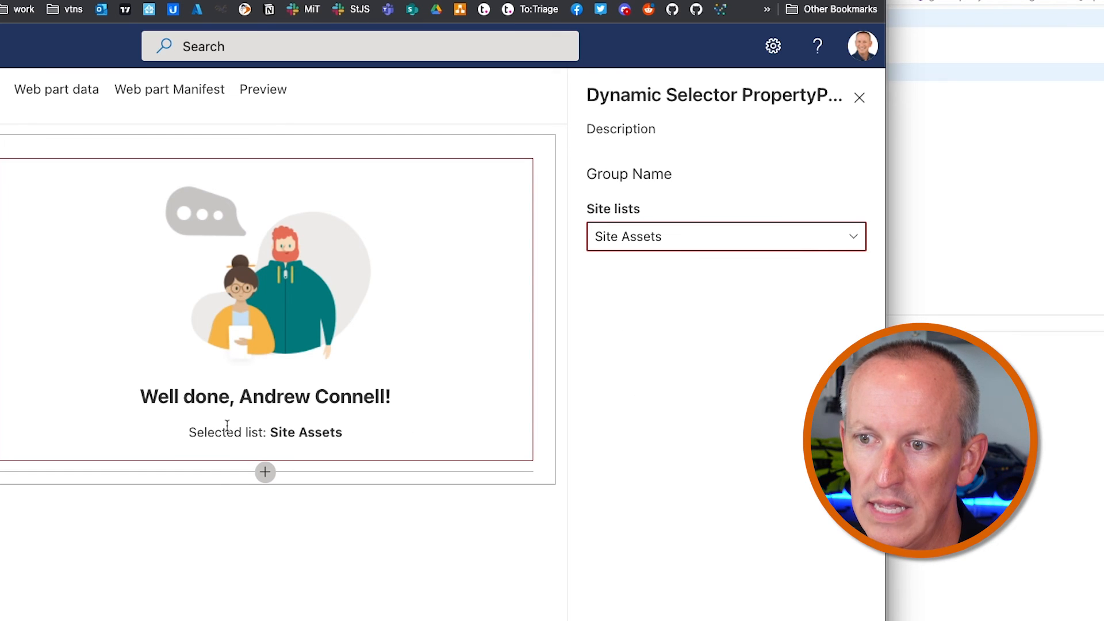
{"action": "double_click", "coordinate": [250, 433]}
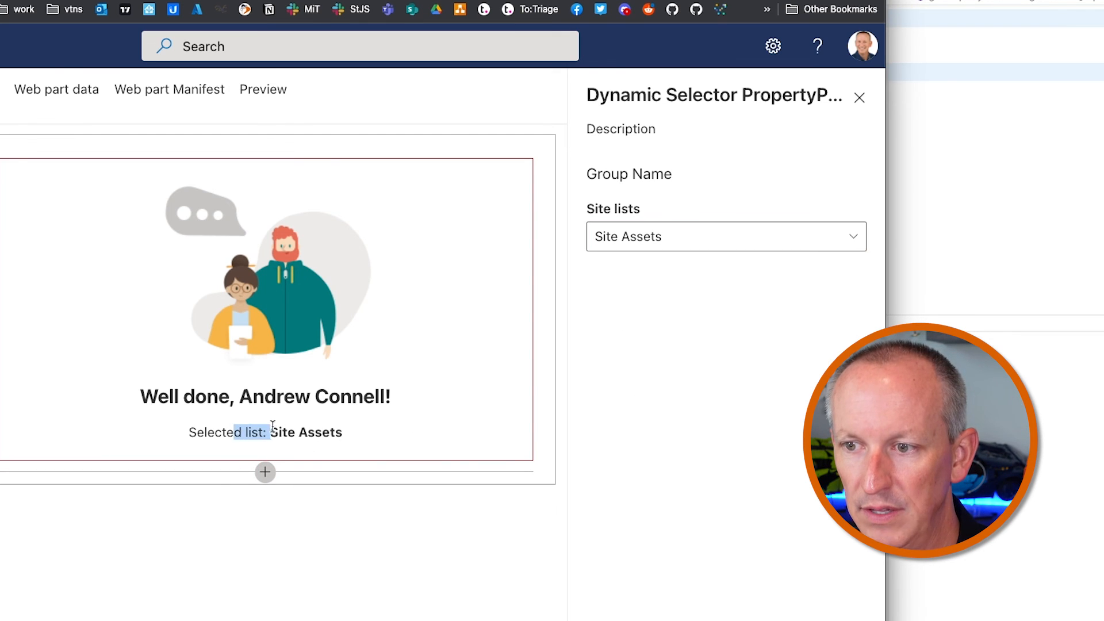
{"action": "left_click", "coordinate": [727, 237]}
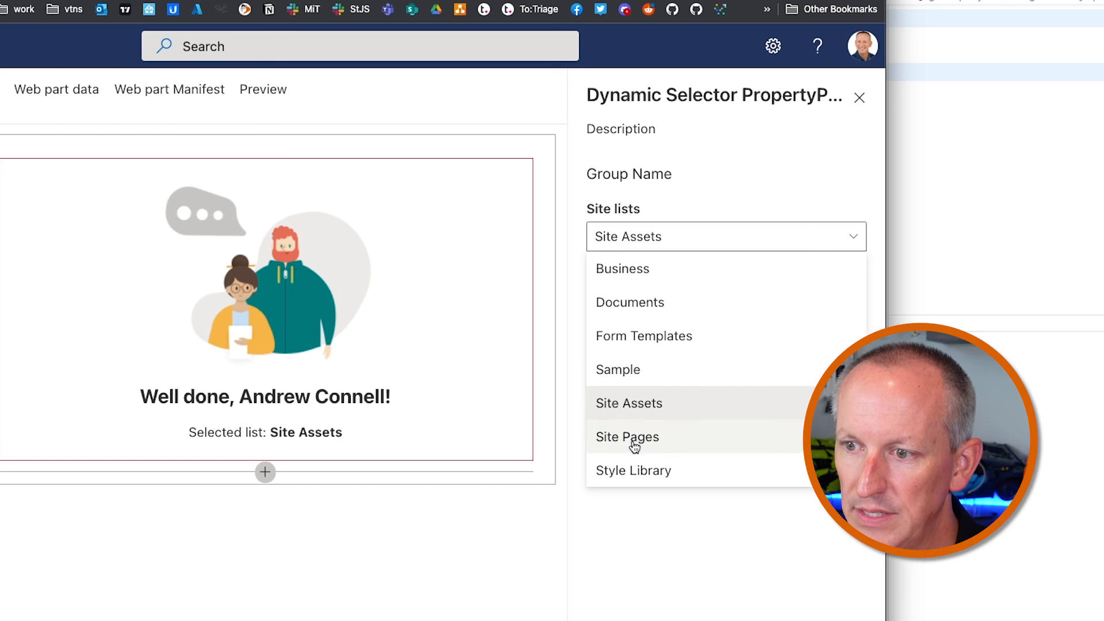
{"action": "left_click", "coordinate": [628, 438]}
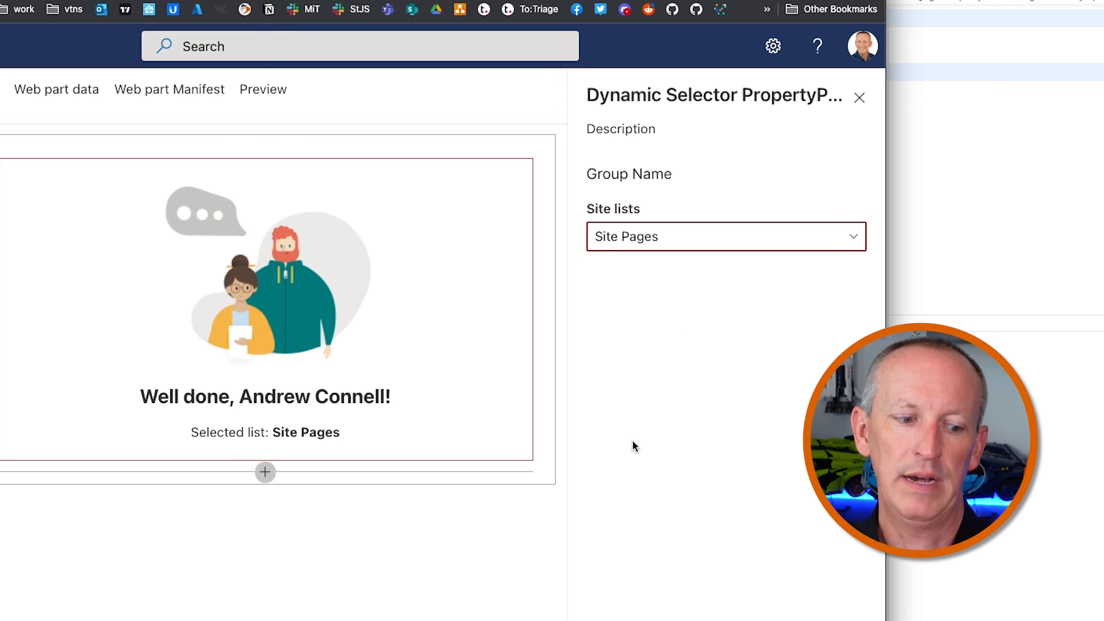